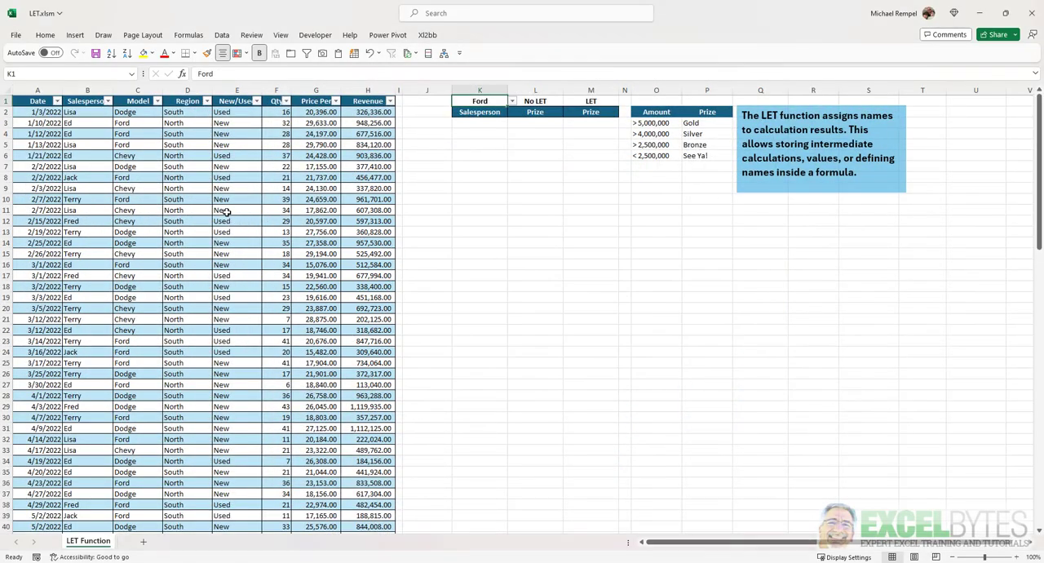
# Check the sales table's name tbl_SlsData and settings before building formulas.
pyautogui.click(236, 209)
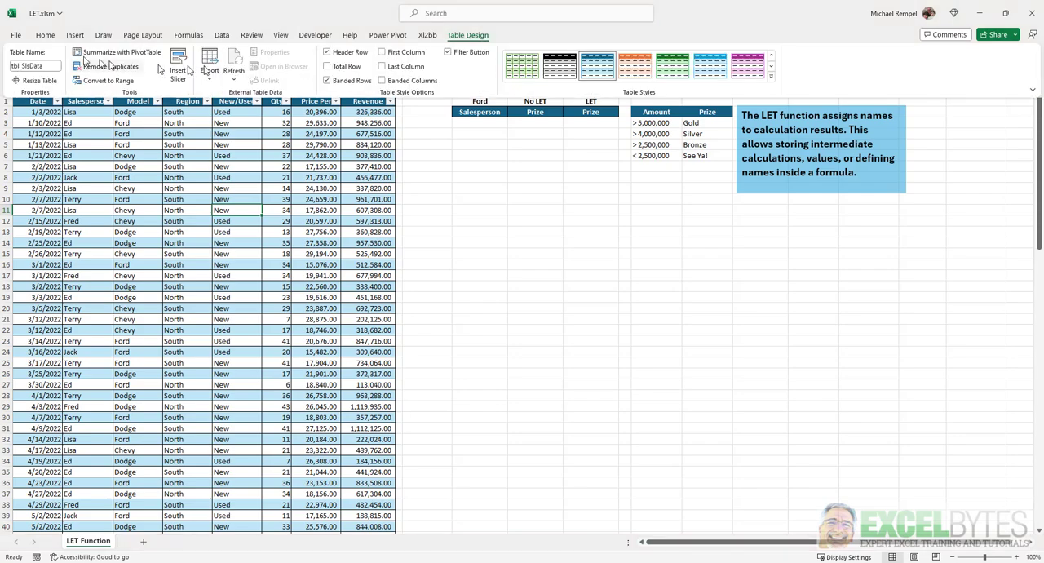
pyautogui.click(35, 65)
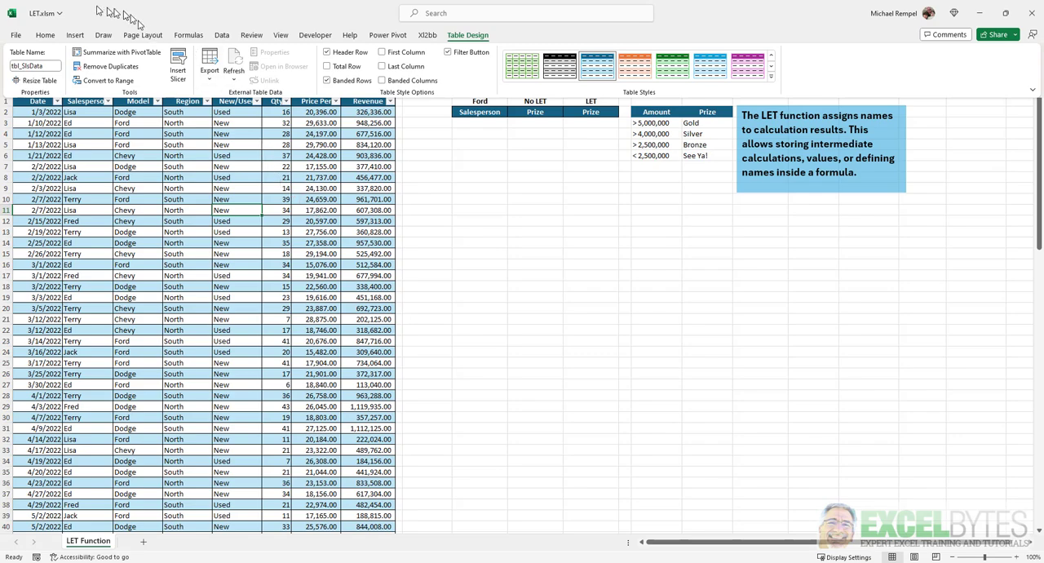
pyautogui.click(253, 209)
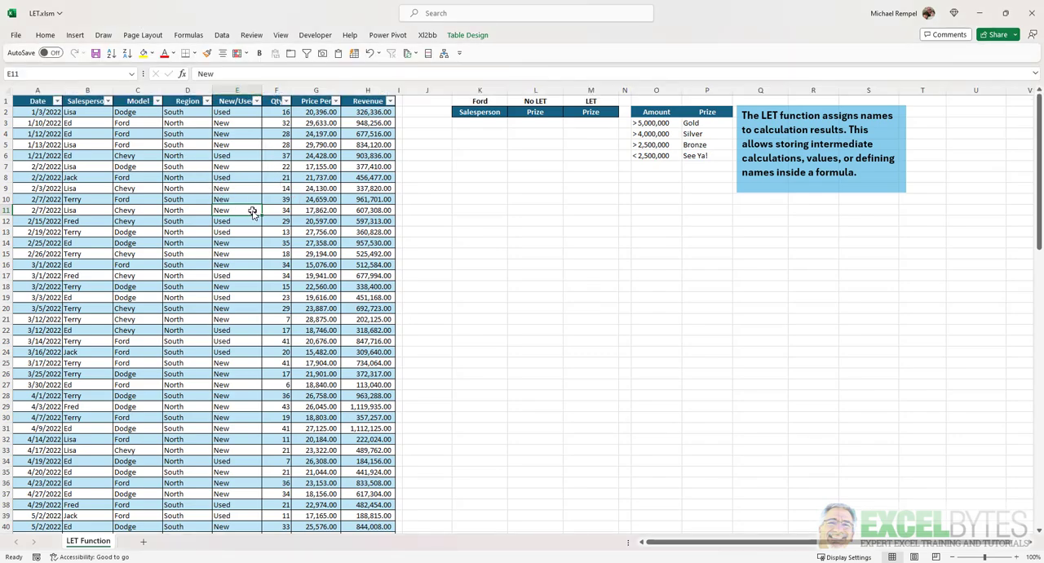
pyautogui.moveTo(95, 127)
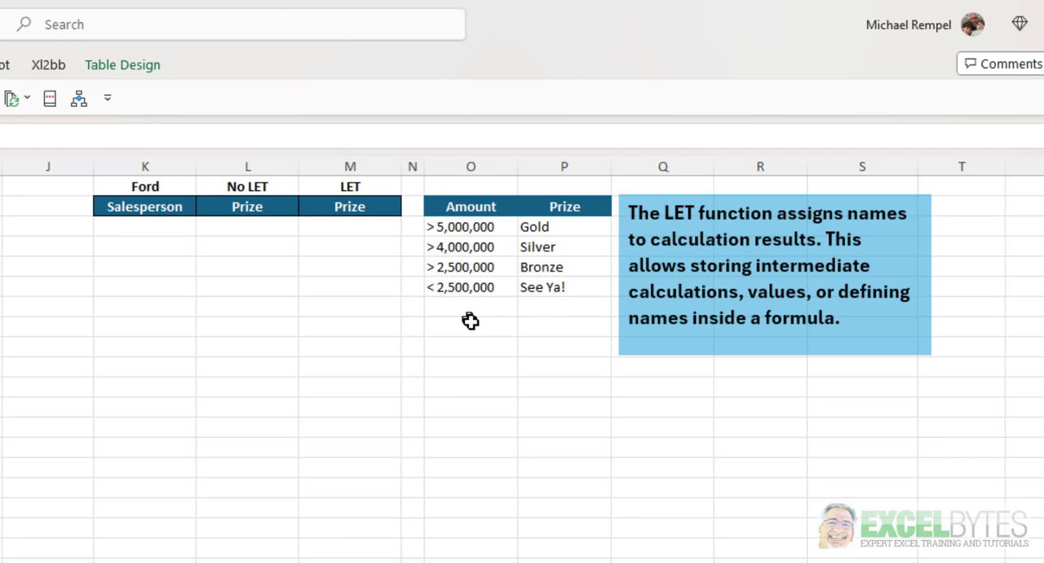
pyautogui.moveTo(478, 336)
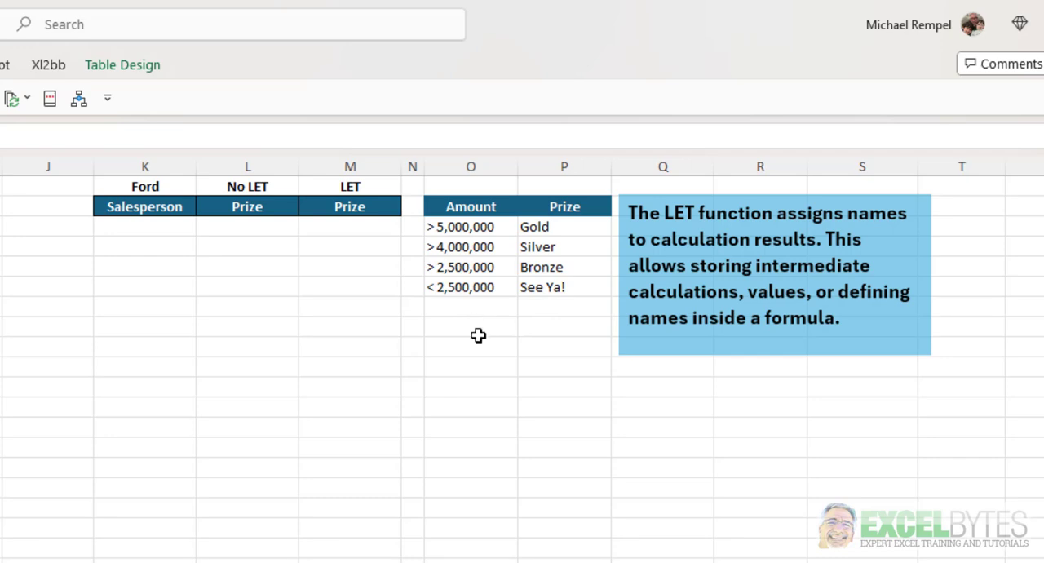
pyautogui.moveTo(165, 228)
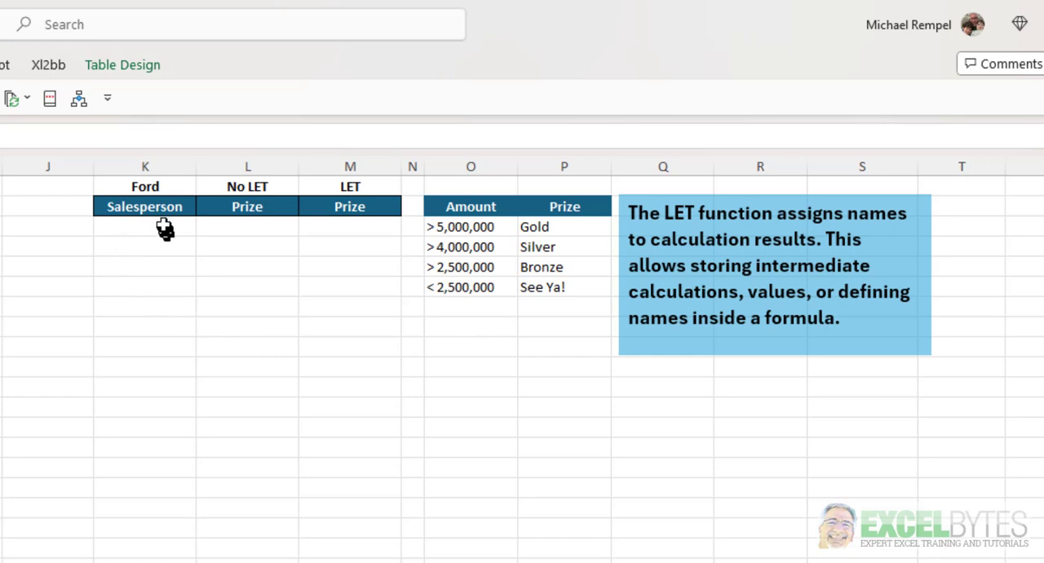
pyautogui.moveTo(166, 336)
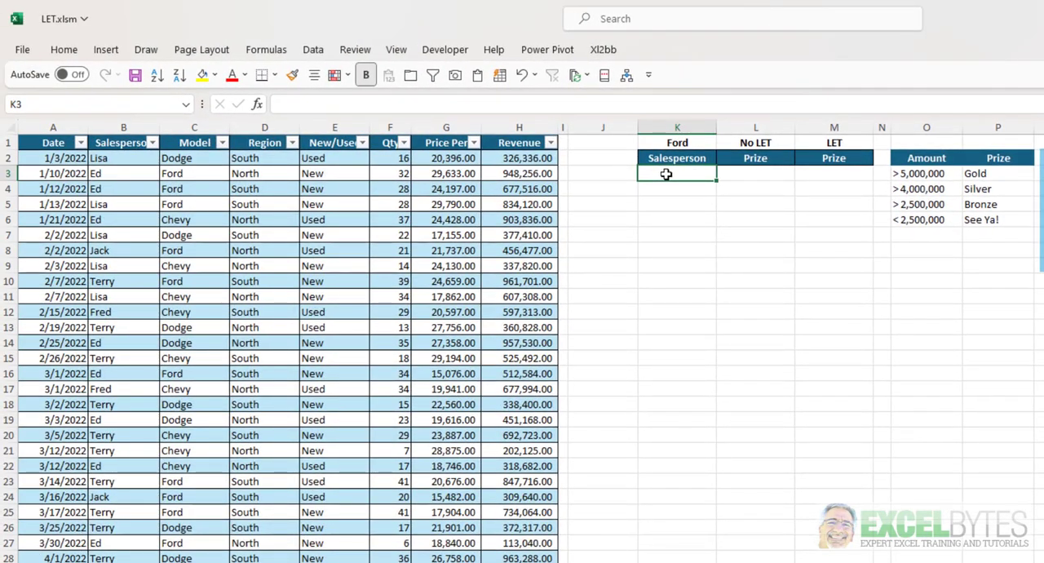
# Spill the distinct salespeople with =UNIQUE(tbl_SlsData[Salesperson]) in K3.
pyautogui.write('=un')
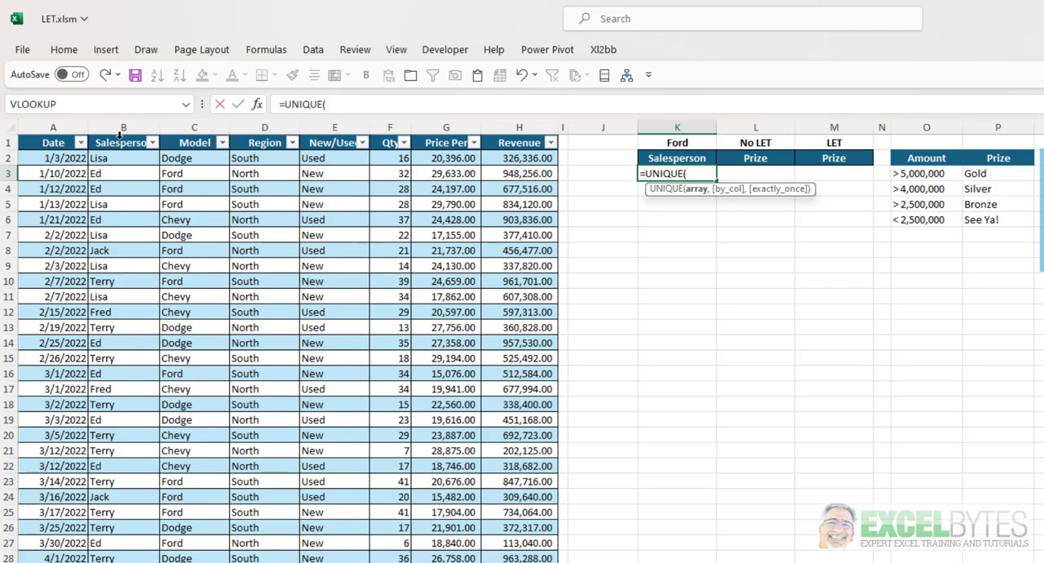
pyautogui.click(124, 157)
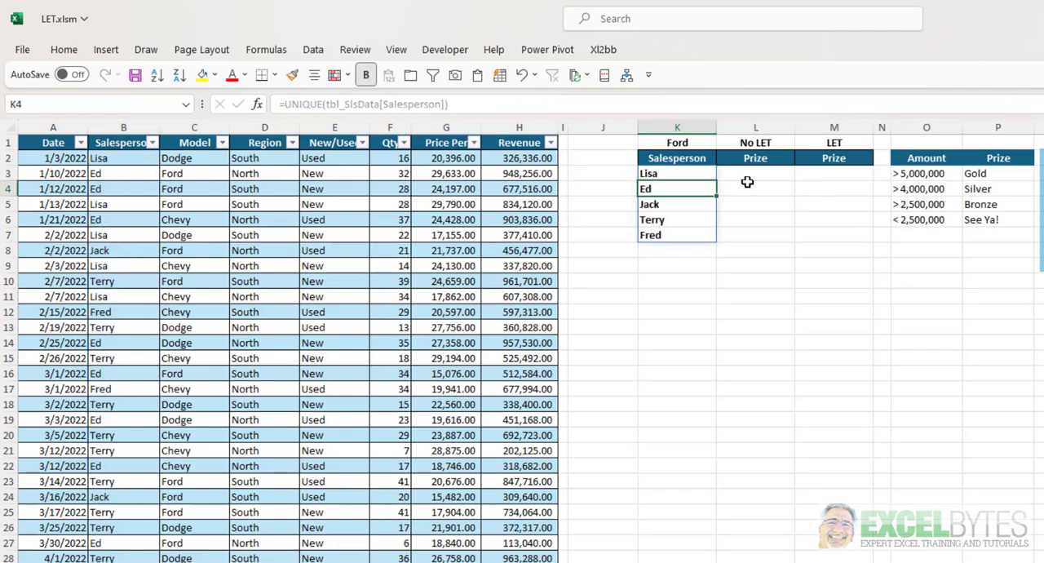
pyautogui.moveTo(675, 261)
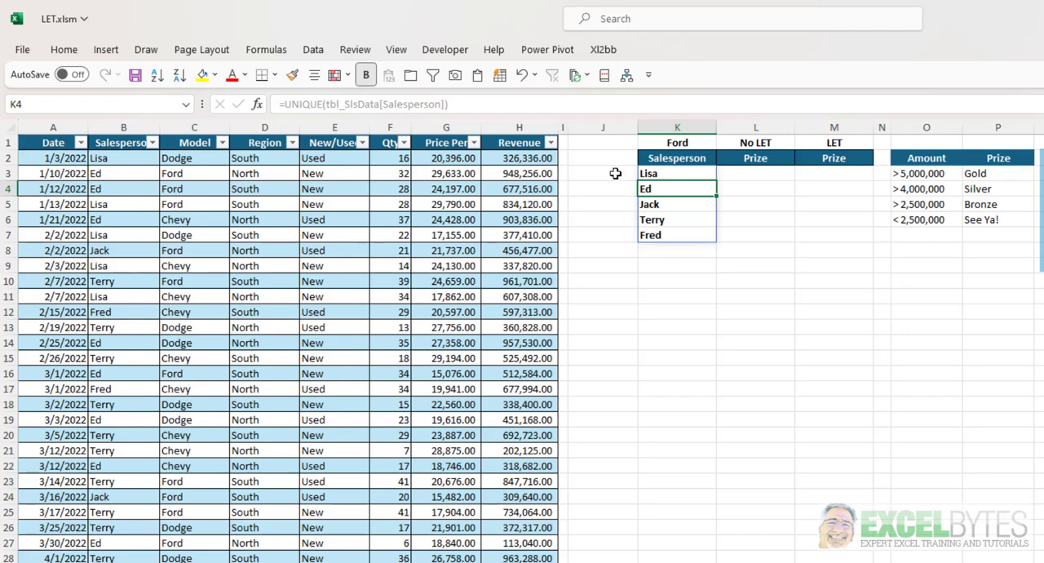
pyautogui.click(603, 173)
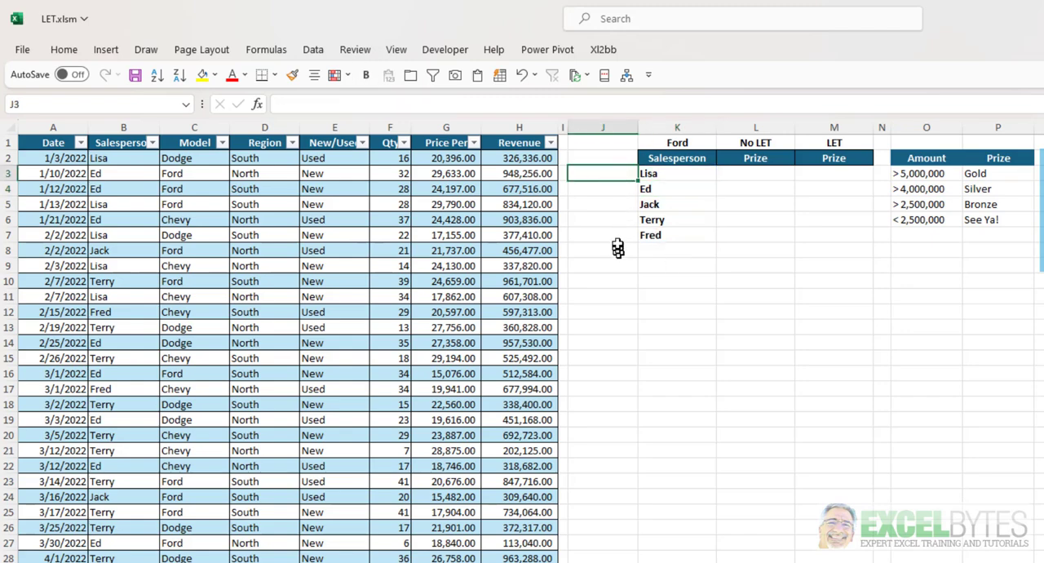
pyautogui.moveTo(619, 237)
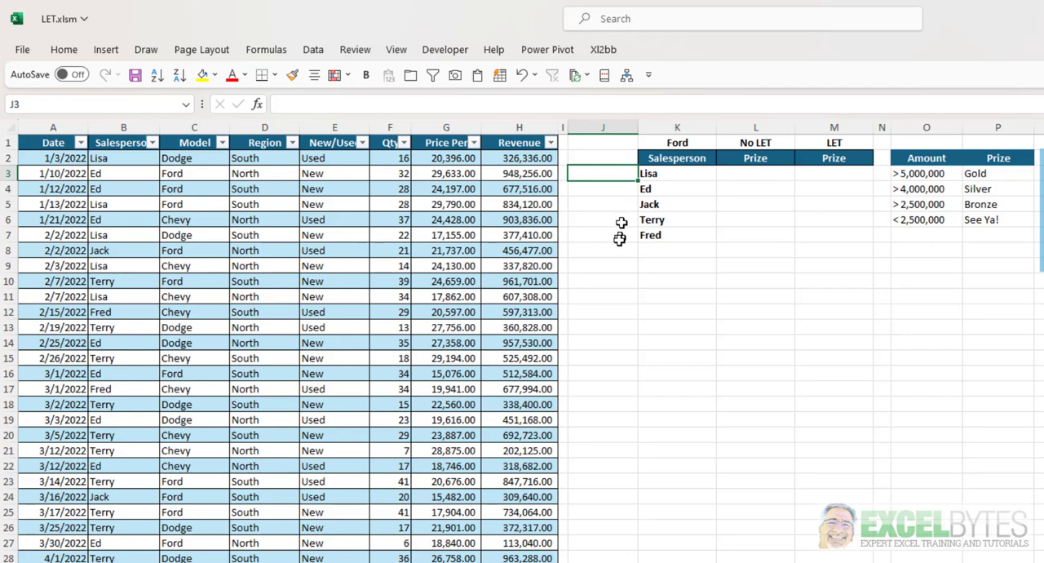
pyautogui.moveTo(616, 183)
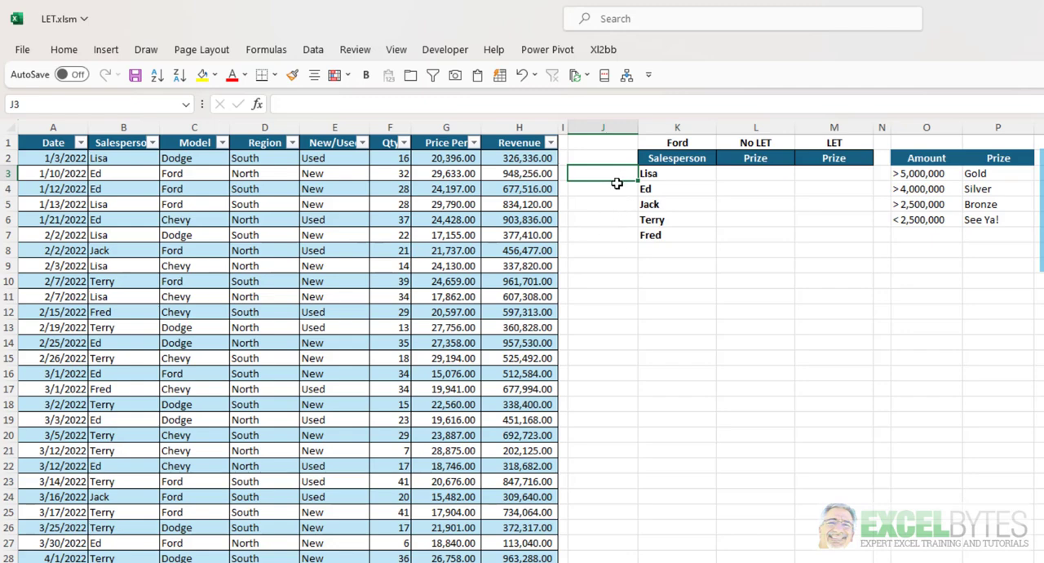
pyautogui.moveTo(629, 229)
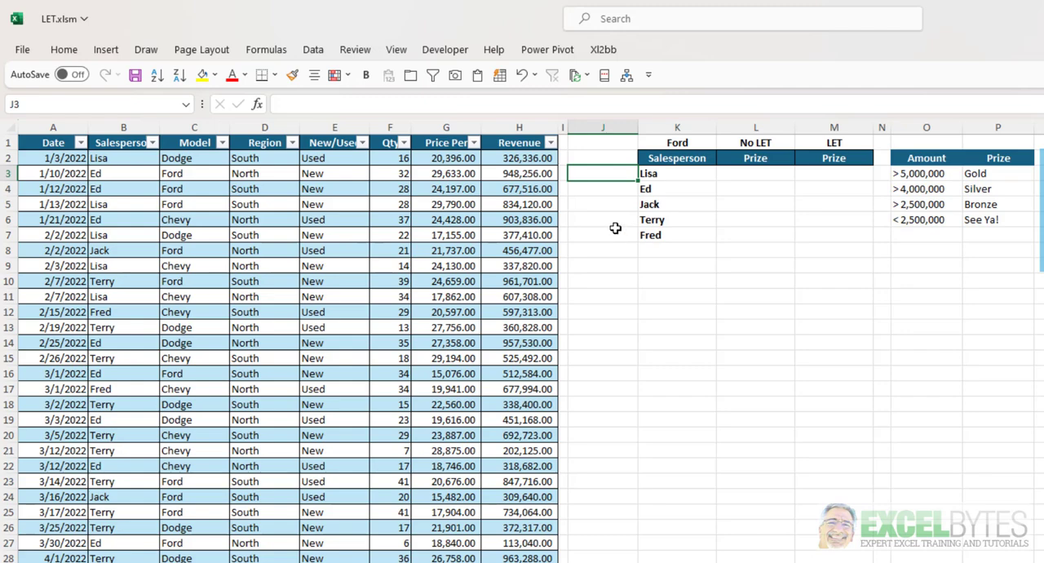
pyautogui.moveTo(780, 200)
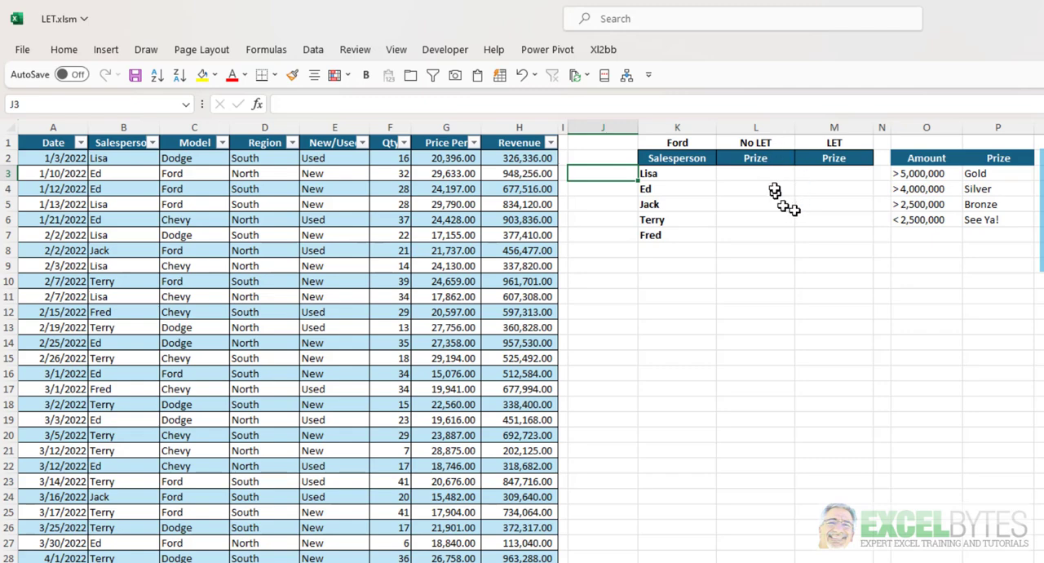
pyautogui.moveTo(740, 178)
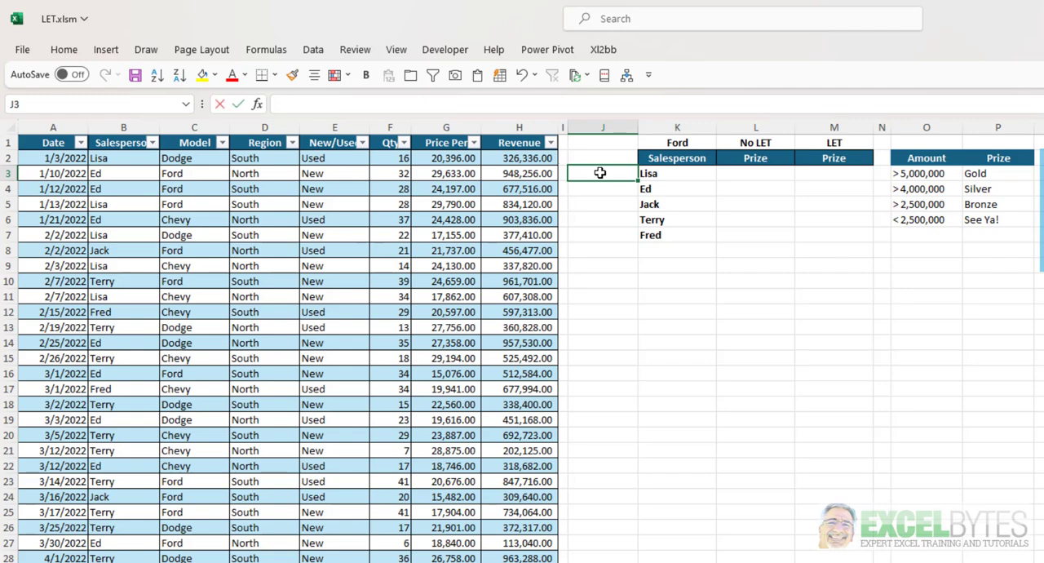
# Sum Revenue in J3 with SUMIFS filtered by Model = $K$1 (Ford) and Salesperson = K3.
pyautogui.write('=SUMIFS(')
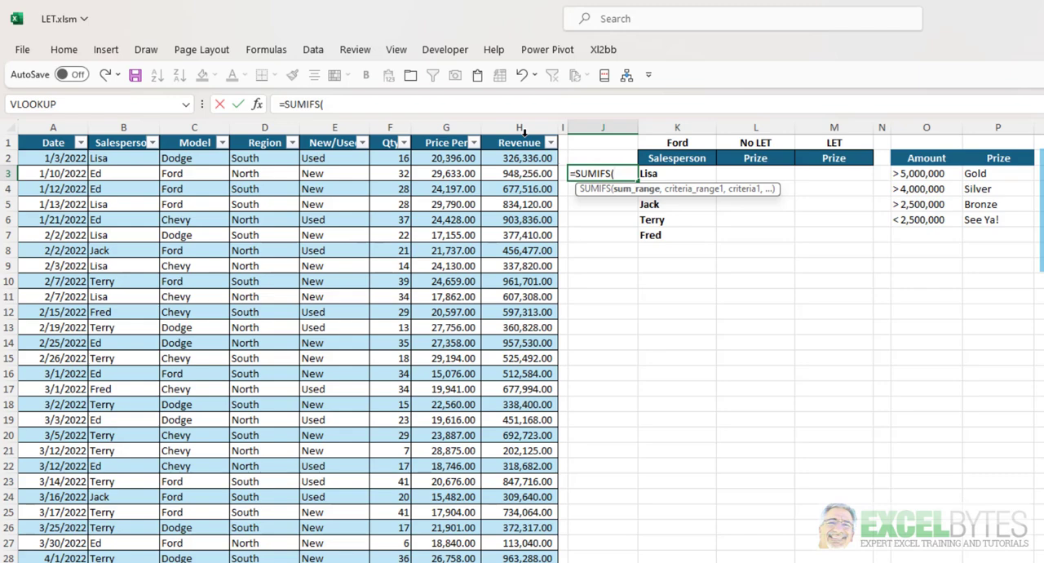
pyautogui.click(518, 142)
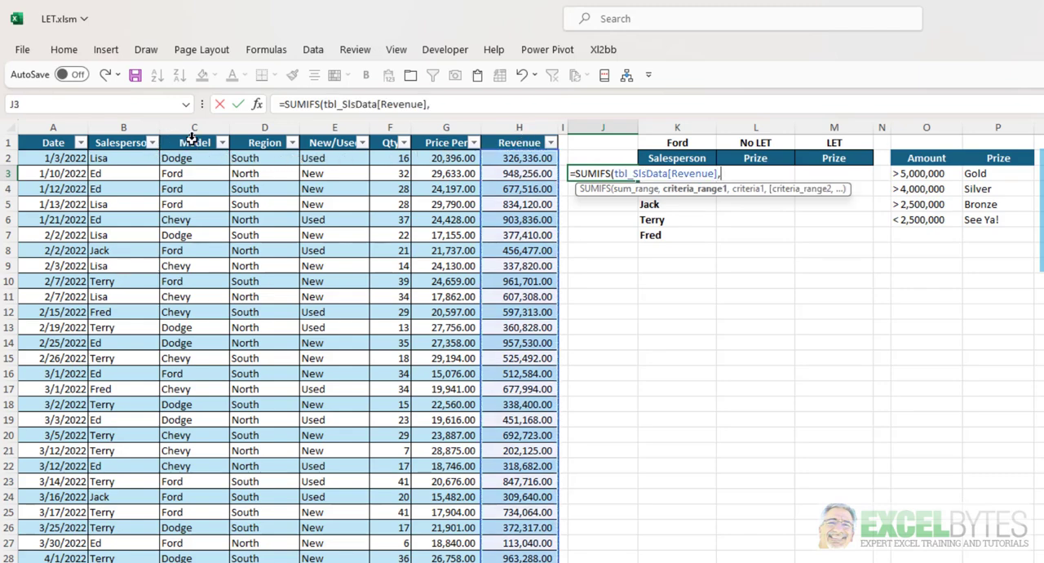
pyautogui.click(194, 142)
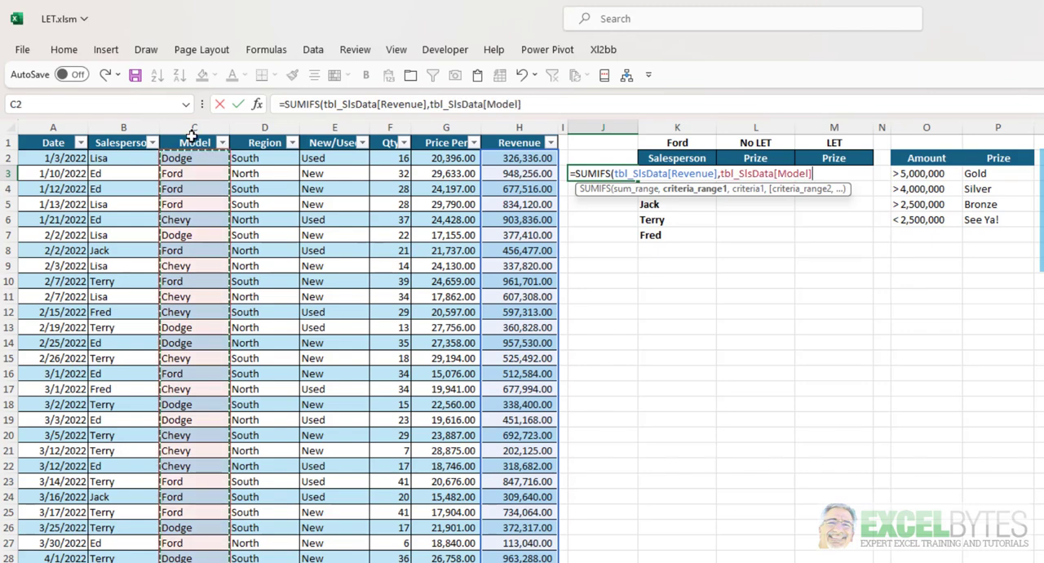
pyautogui.click(677, 141)
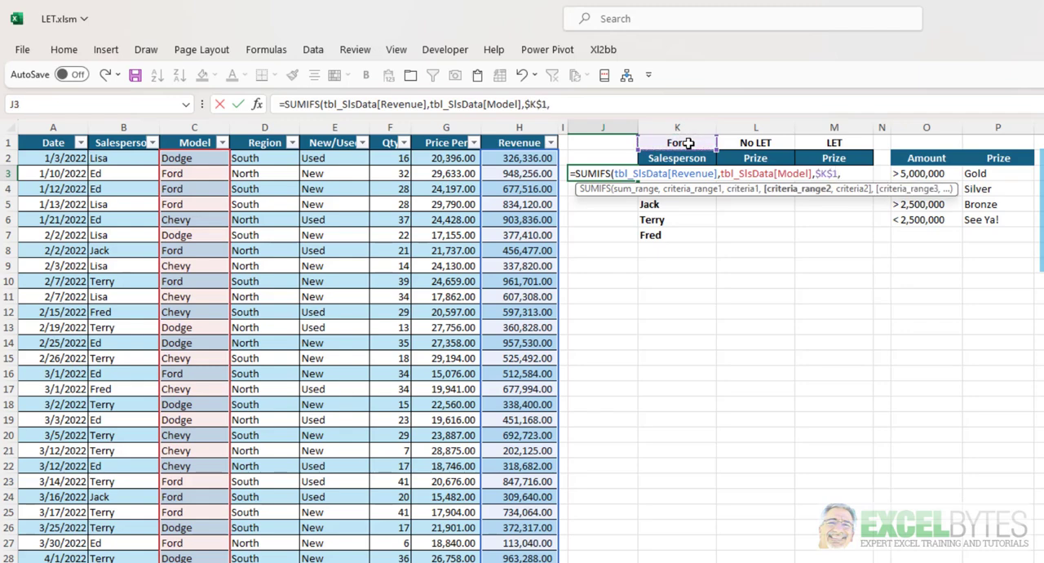
pyautogui.moveTo(123, 142)
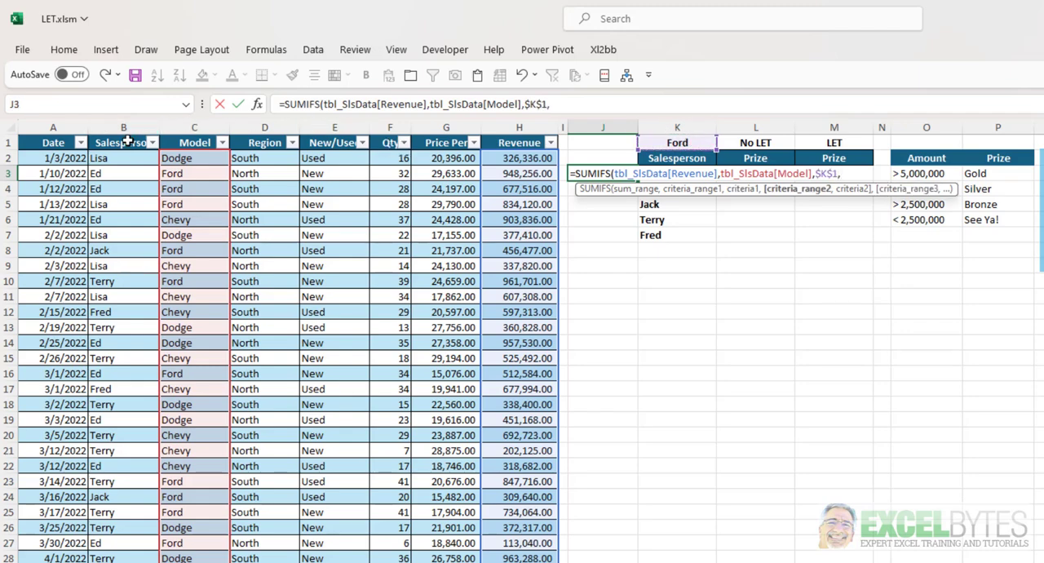
pyautogui.click(124, 142)
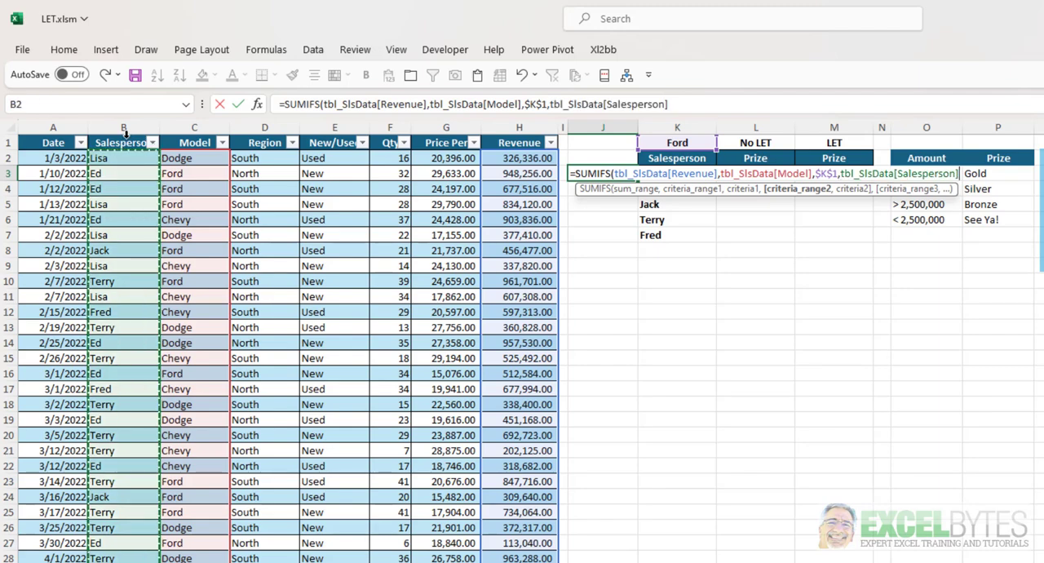
pyautogui.write(',')
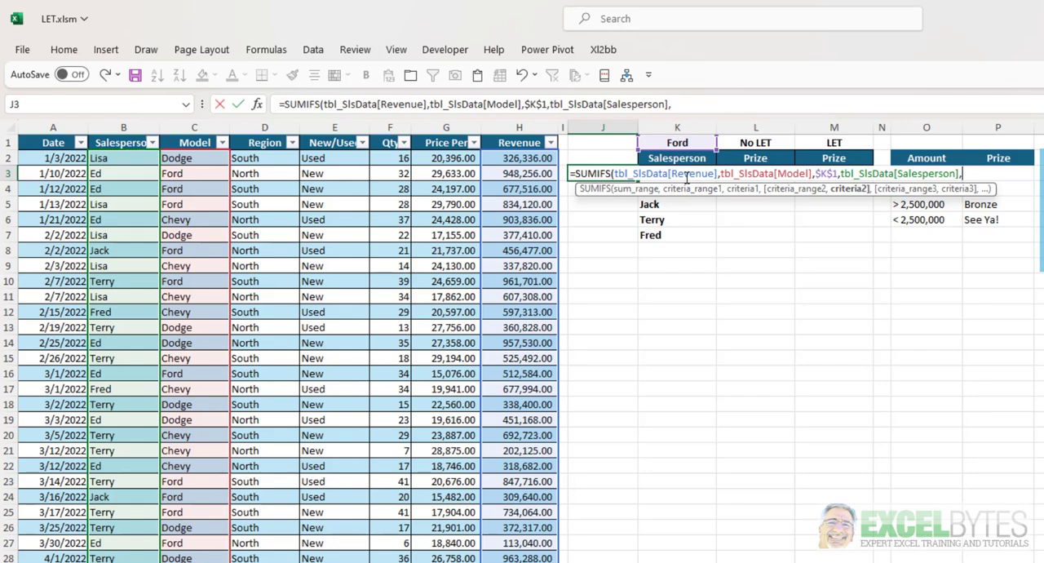
pyautogui.write('K')
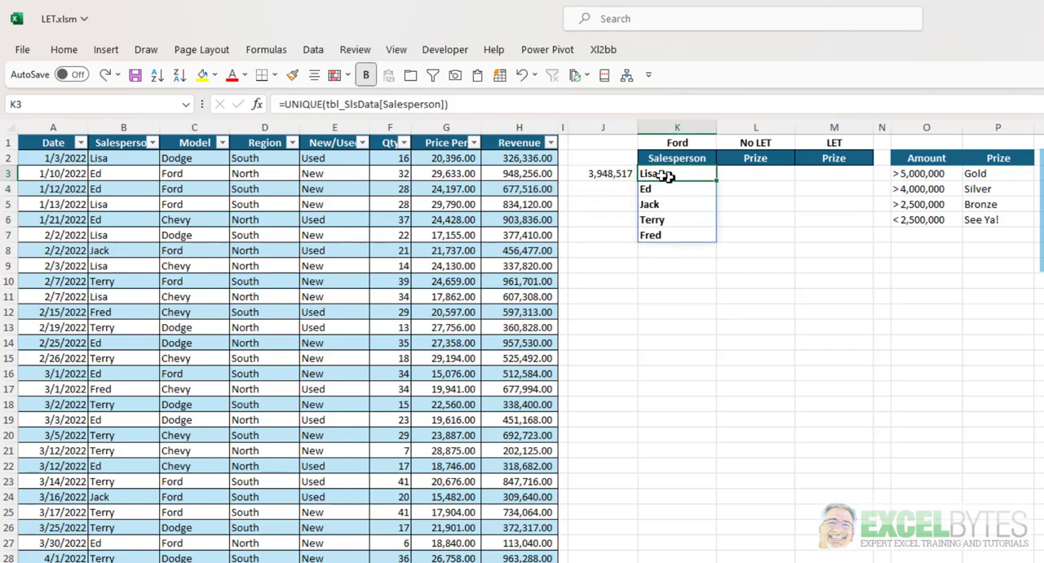
# Append # so the SUMIFS references the spilled K3# list and totals every salesperson.
pyautogui.click(602, 173)
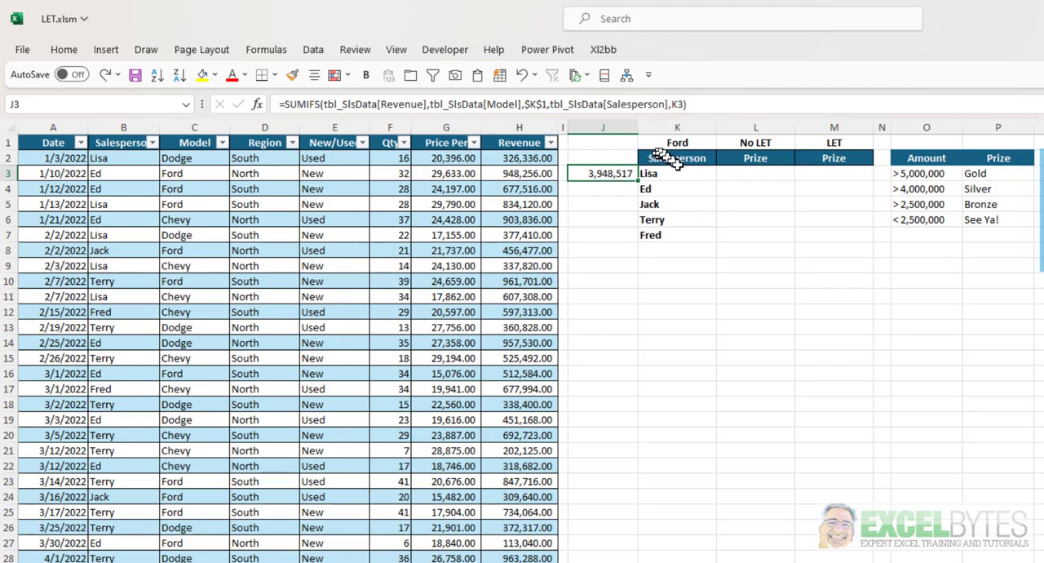
pyautogui.moveTo(683, 104)
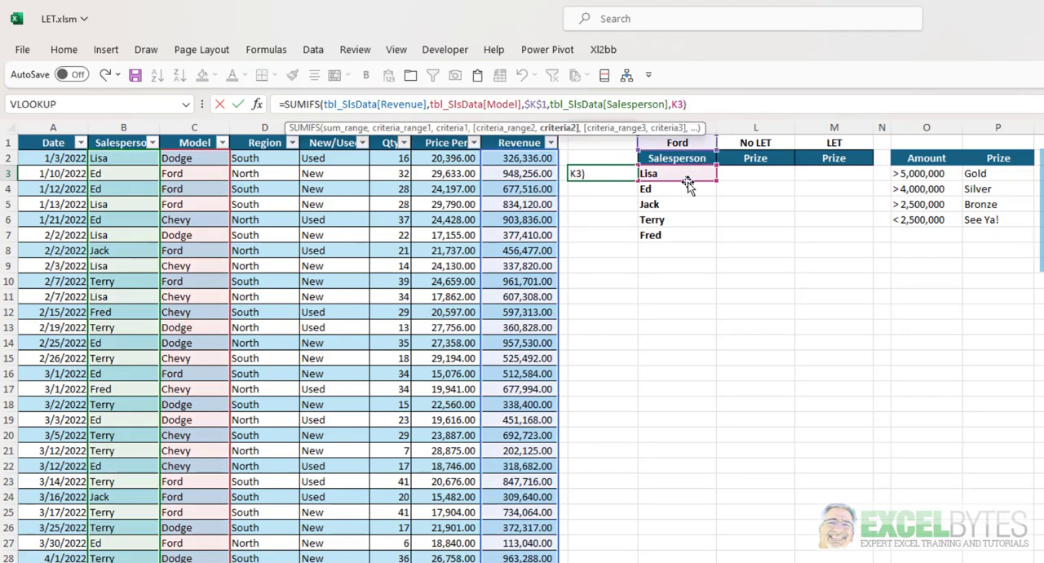
pyautogui.write('#')
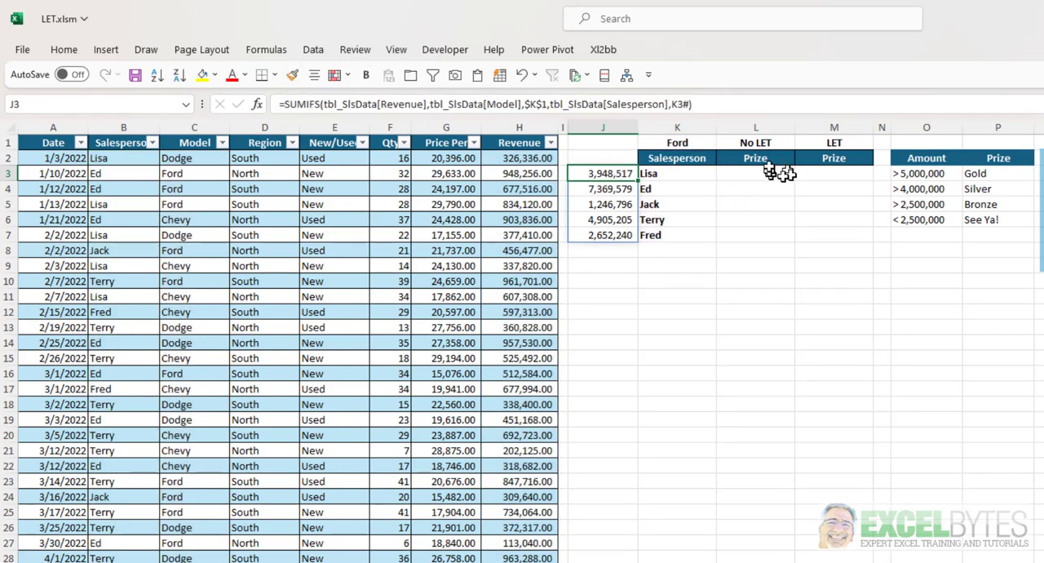
# Start the No LET IFS in L3: SUMIFS Ford revenue >5000000 returns "Gold".
pyautogui.click(753, 173)
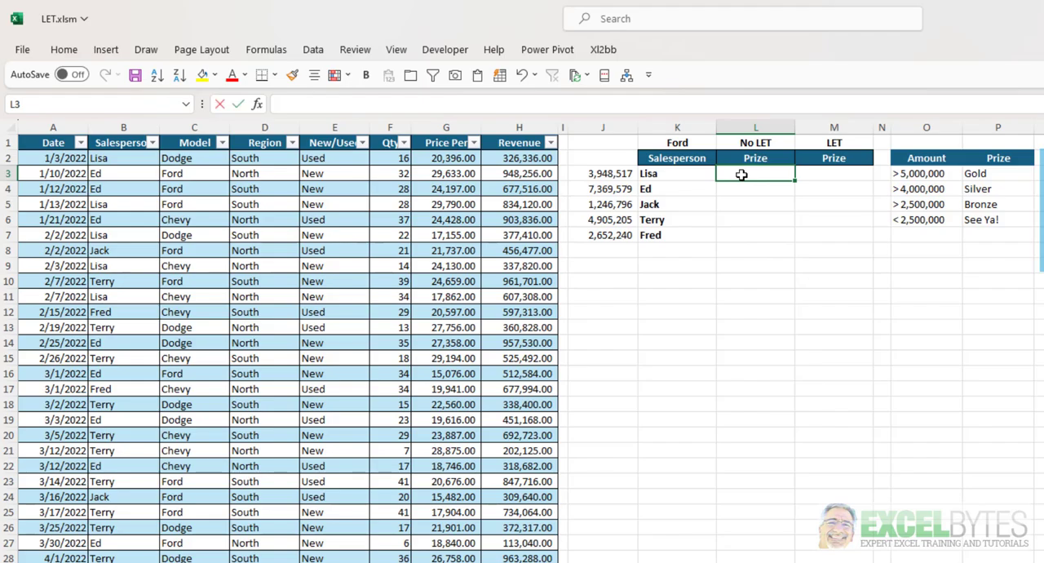
pyautogui.write('=ifs')
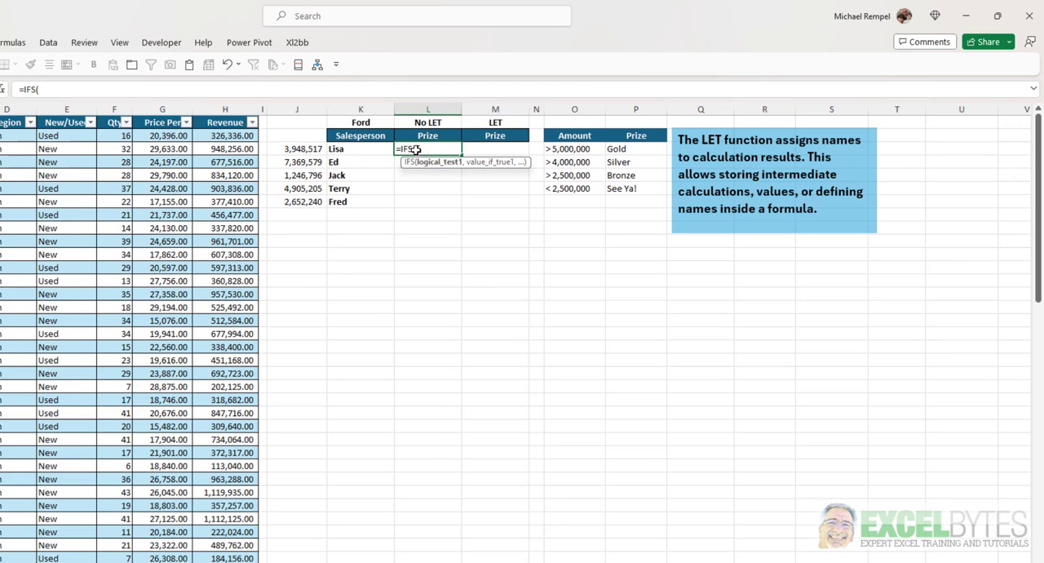
pyautogui.write('SUMIFS(tbl_SlsData[Revenue],tbl_SlsData[Model],$K$1,tbl_SlsData[Salesperson],K3#)')
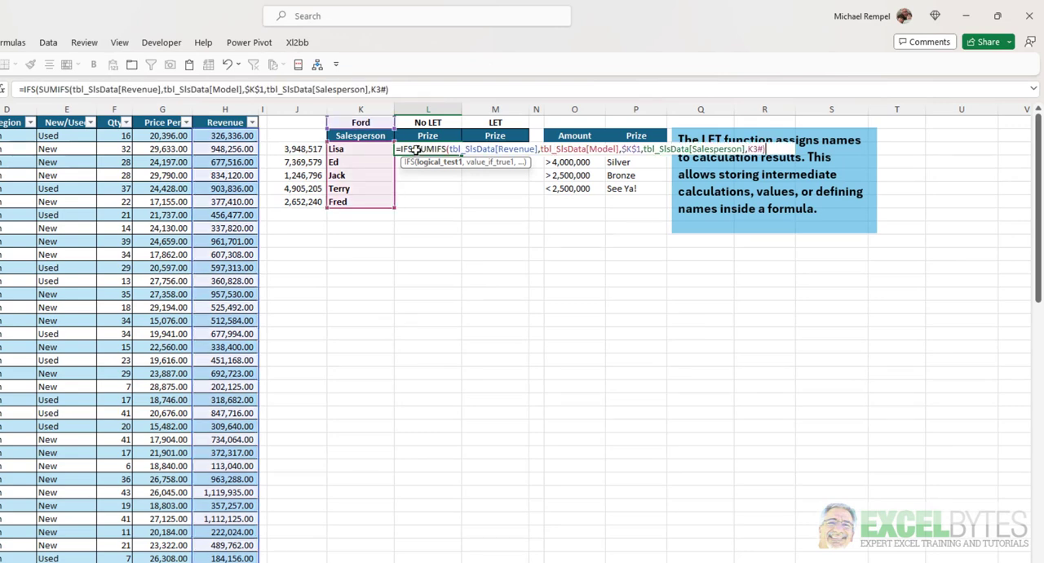
pyautogui.write('>')
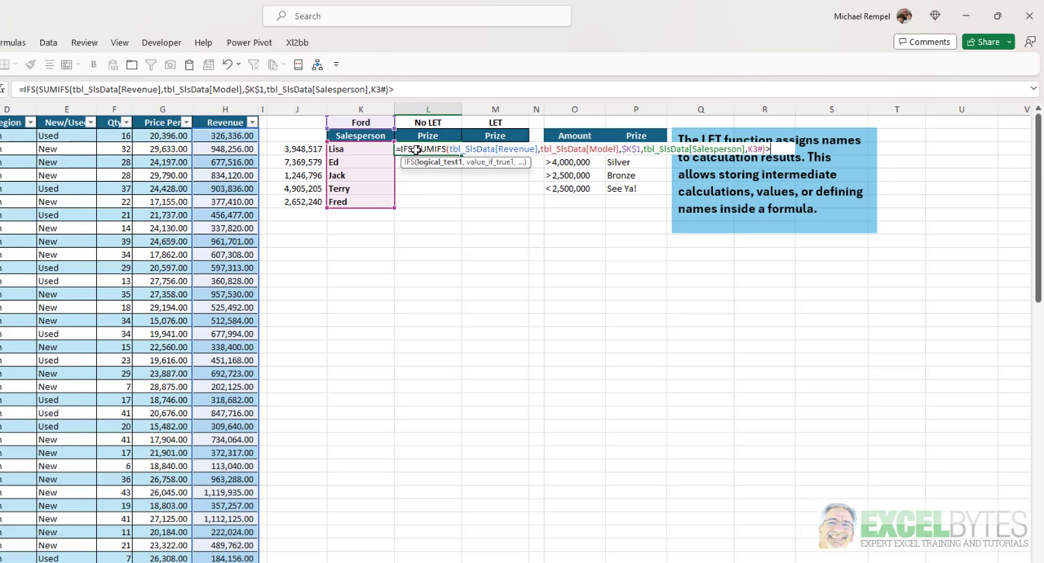
pyautogui.write('5000')
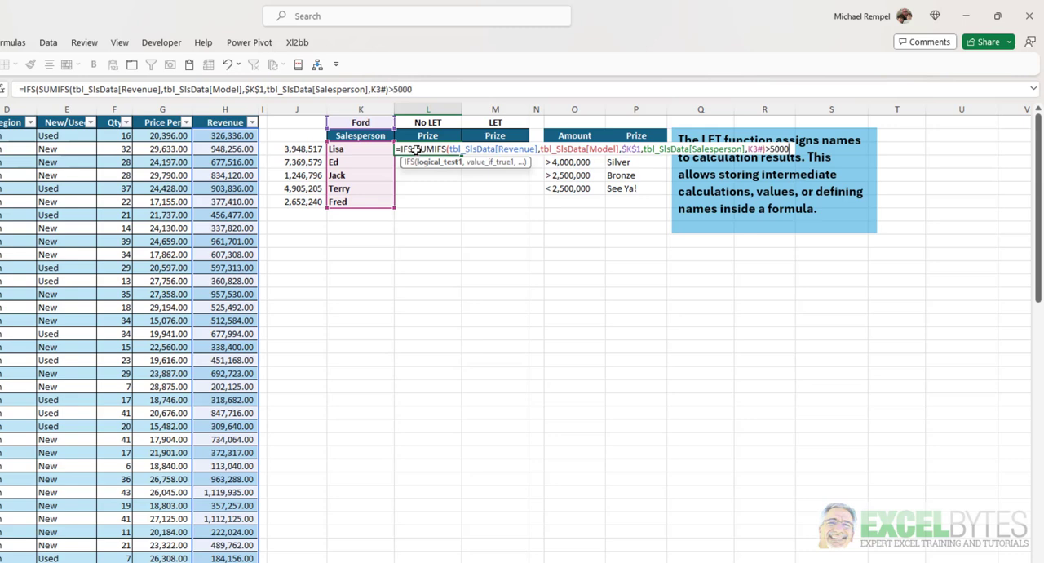
pyautogui.write('000,')
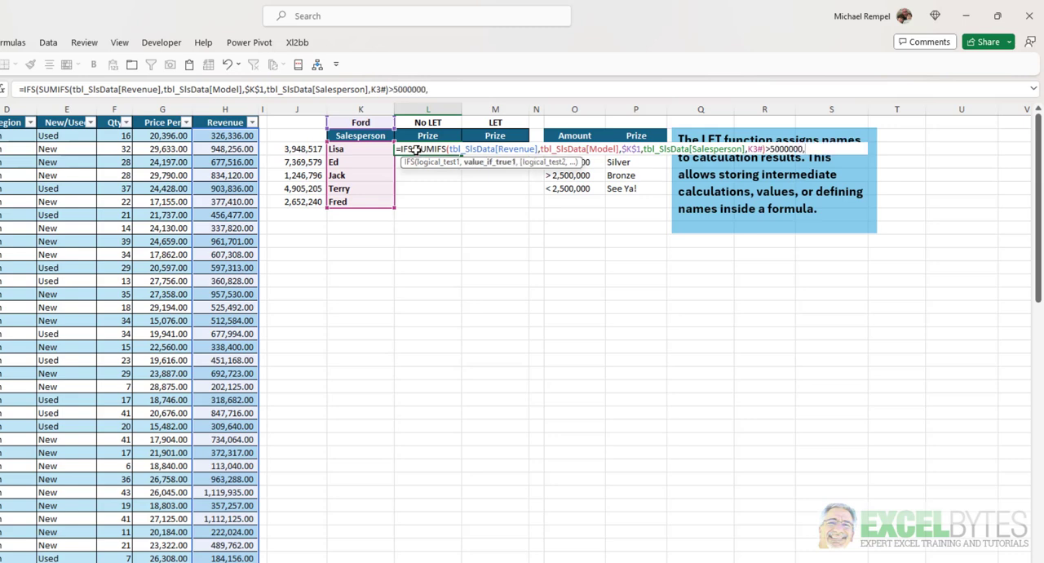
pyautogui.write('"Gold')
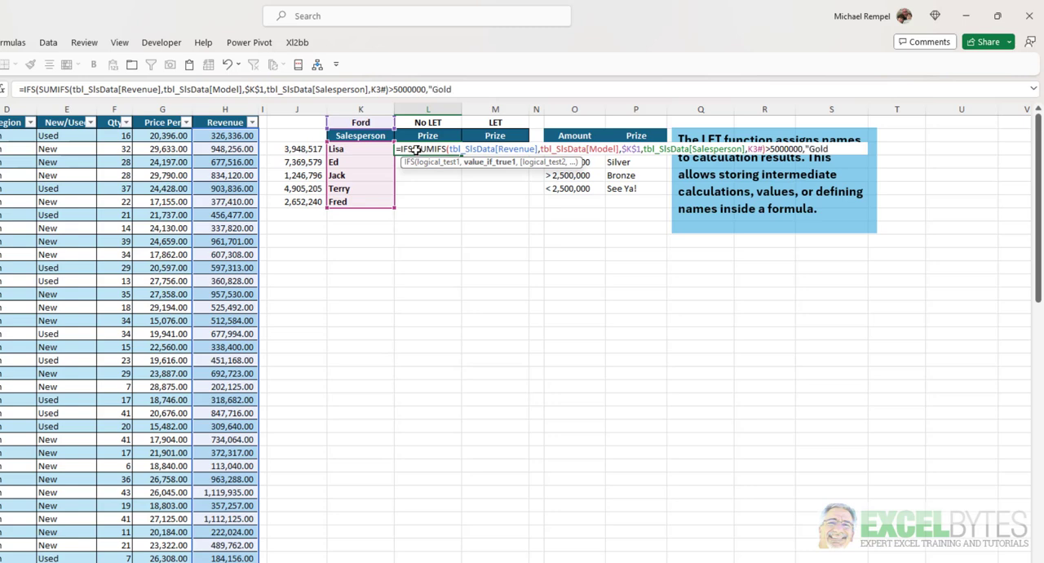
pyautogui.write(',')
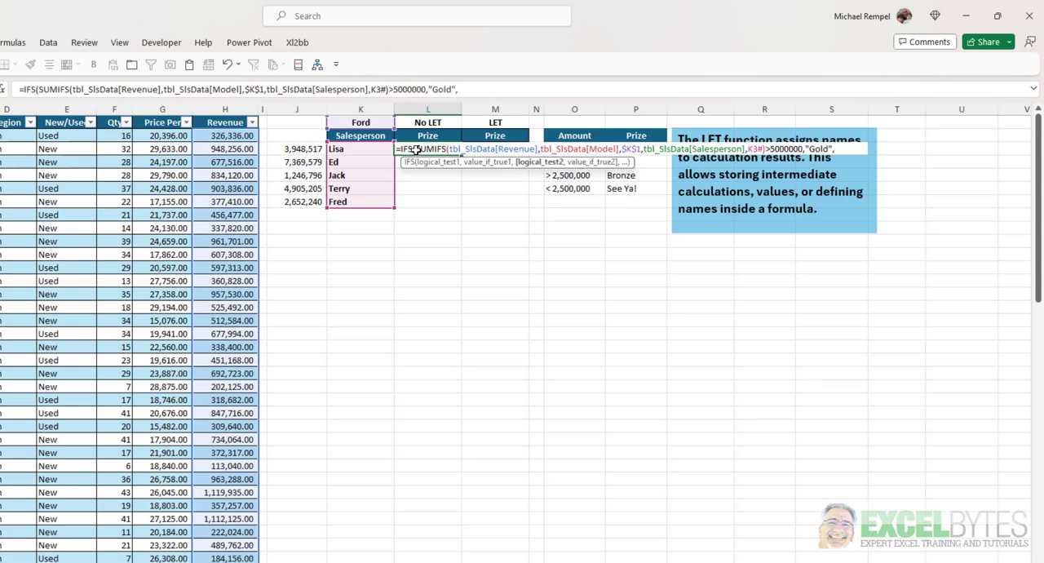
# Add tiers >4000000 "Silver", >2500000 "Bronze" and TRUE "See Ya!" with repeated SUMIFS.
pyautogui.write('SUMIFS(tbl_SlsData[Revenue],tbl_SlsData[Model],$K$1,tbl_SlsData[Salesperson],K3#)>')
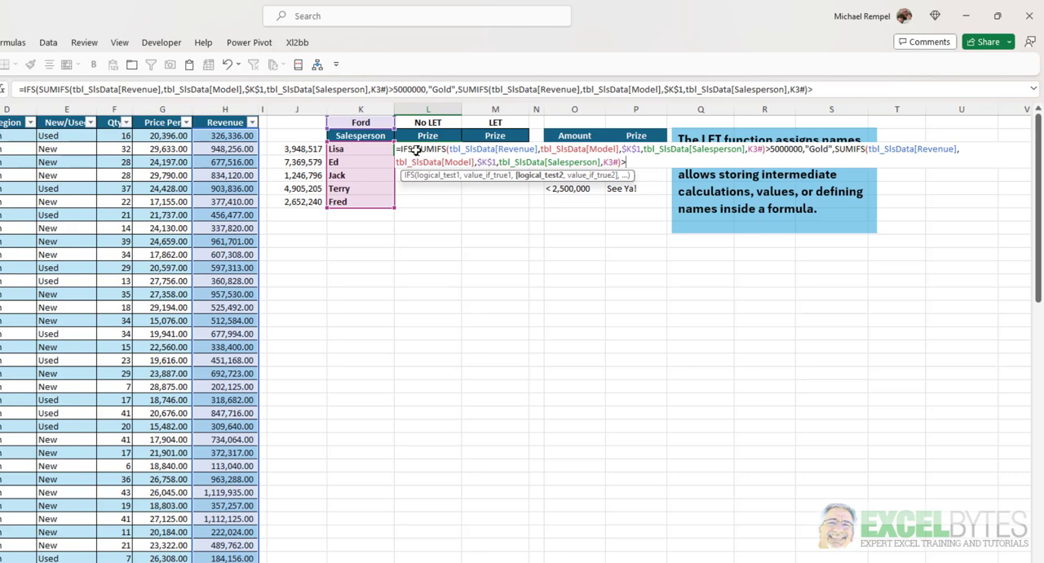
pyautogui.write('400000')
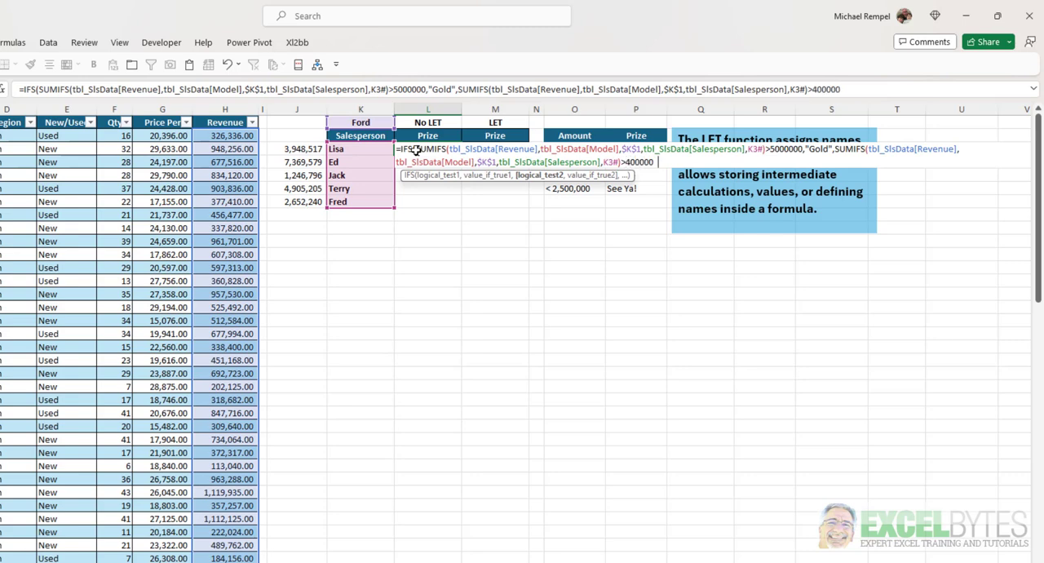
pyautogui.write(',"S')
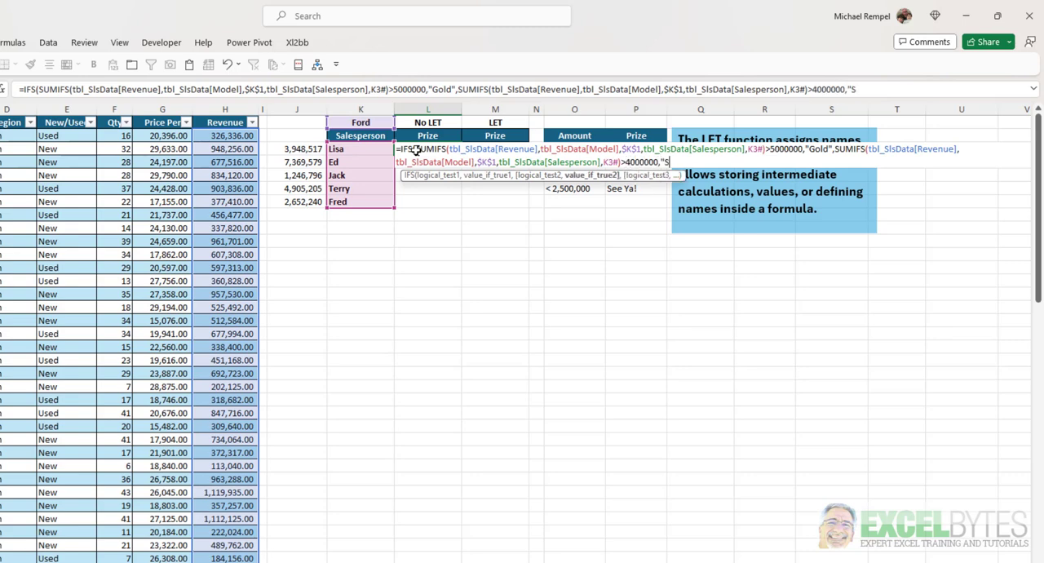
pyautogui.write('ilver",SUMIFS(tbl_SlsData[Revenue],')
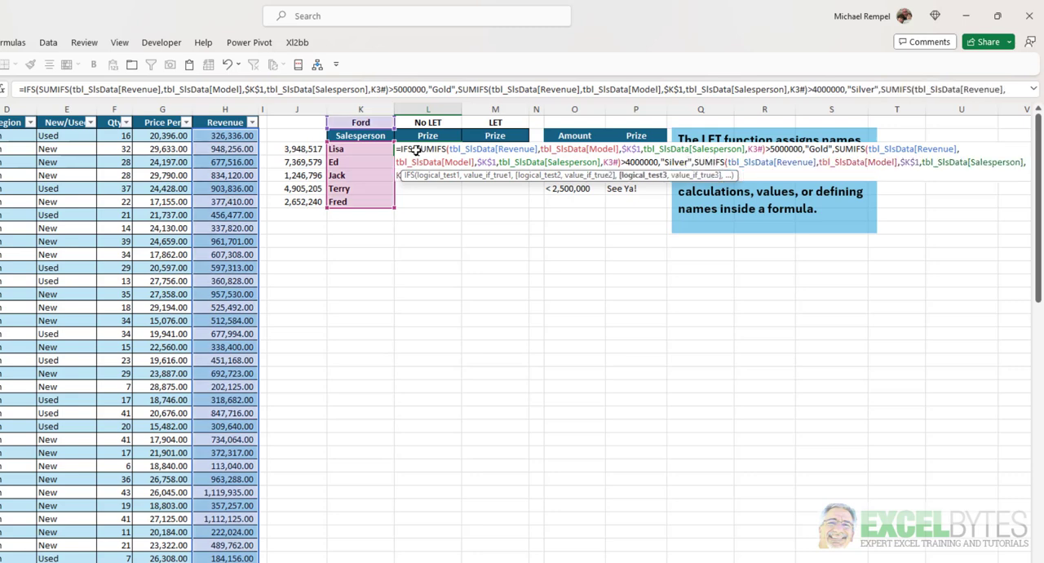
pyautogui.write('>2')
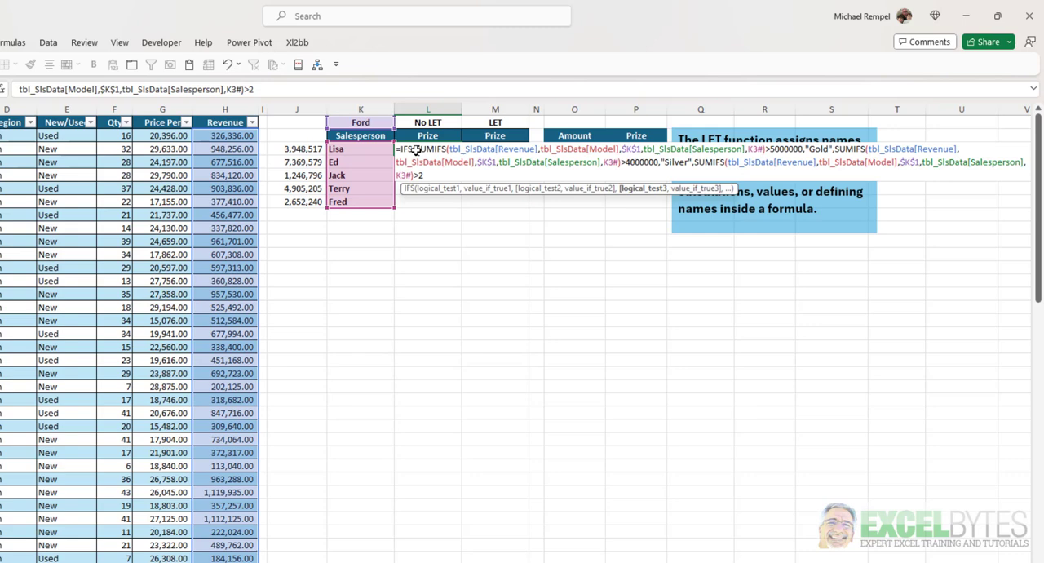
pyautogui.write('500000,"')
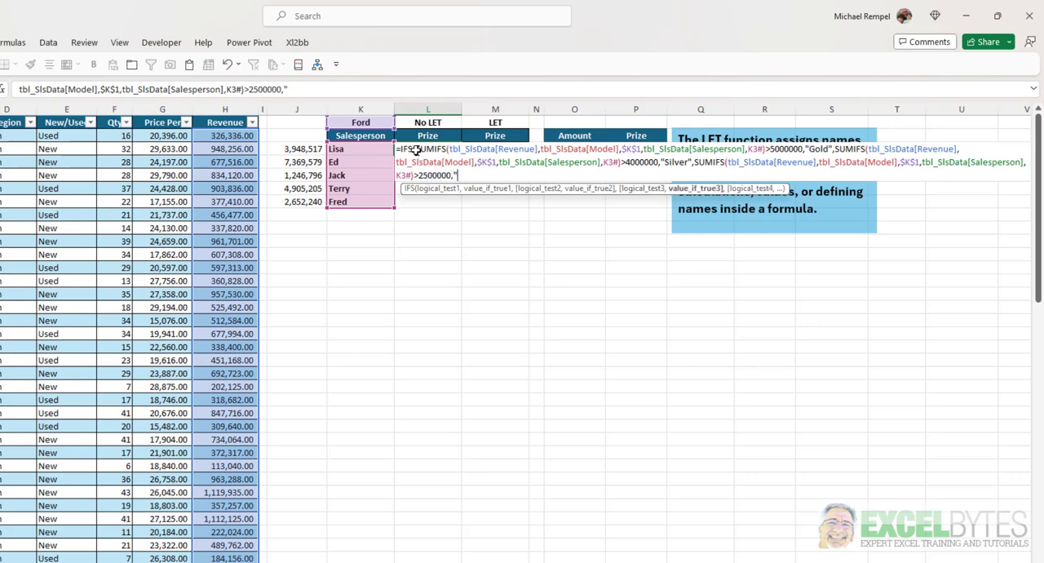
pyautogui.write('Bronze')
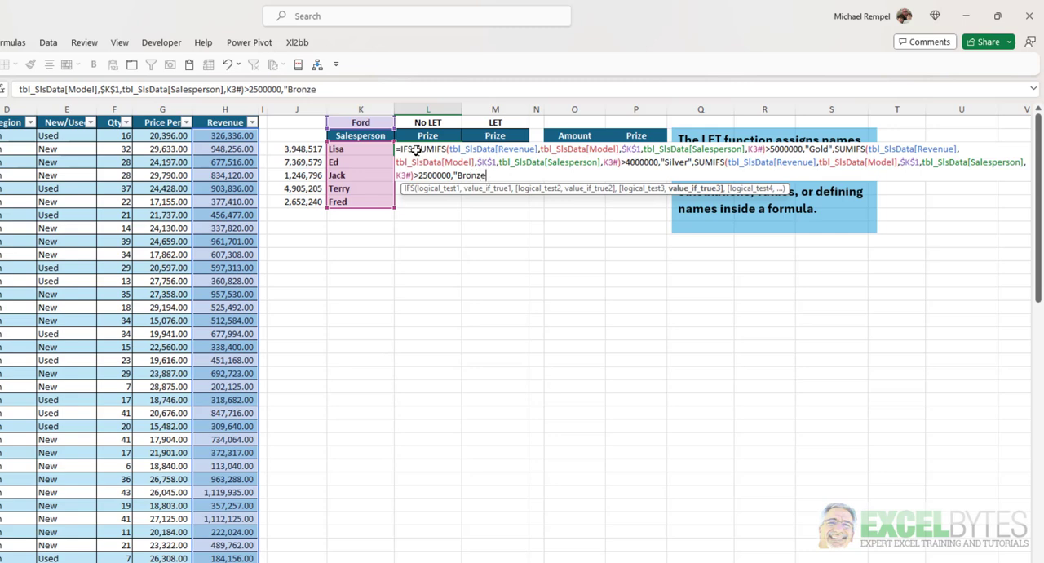
pyautogui.write(',TRUE,')
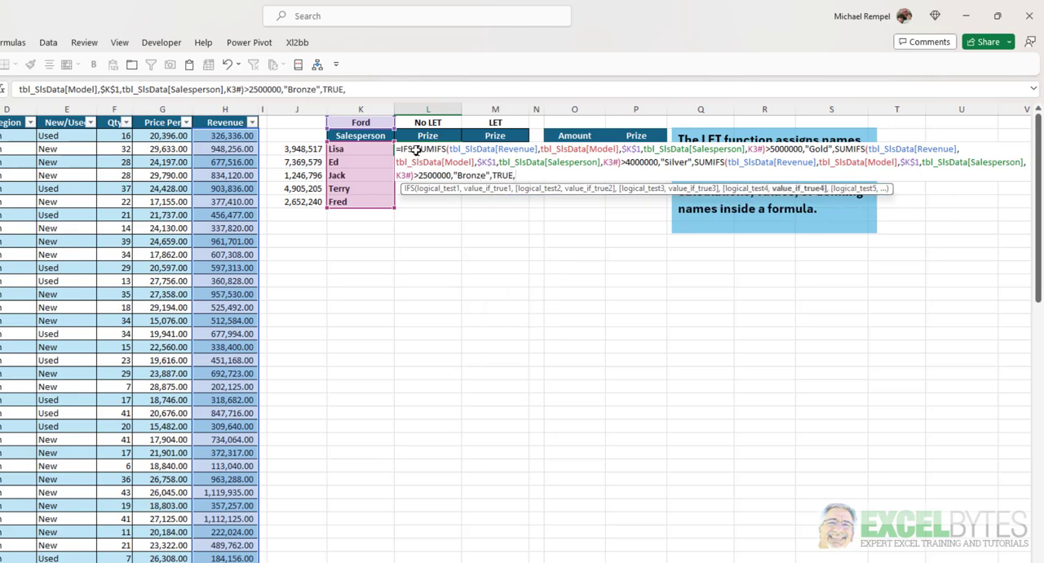
pyautogui.write('See')
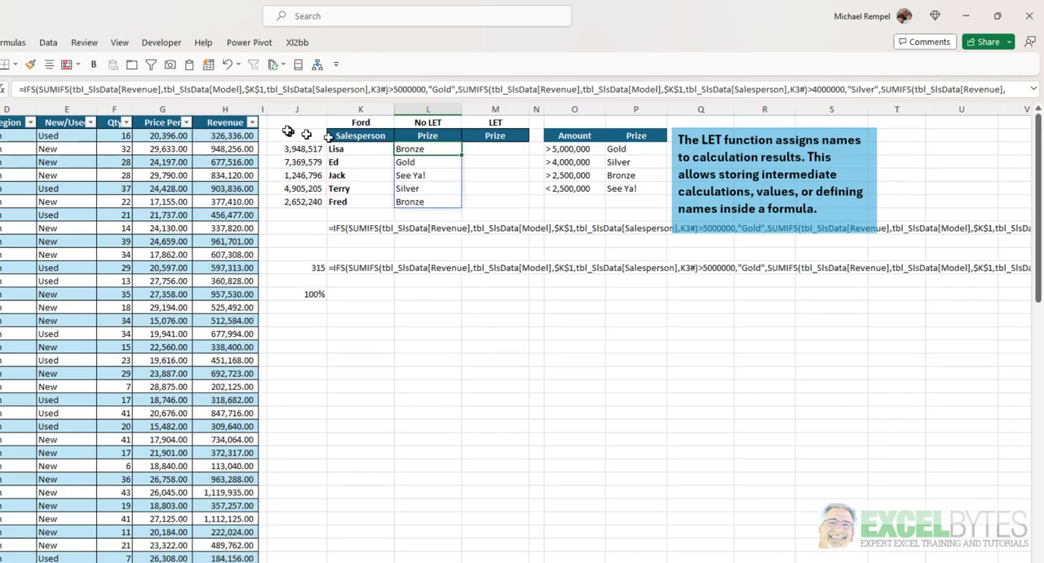
pyautogui.moveTo(240, 89)
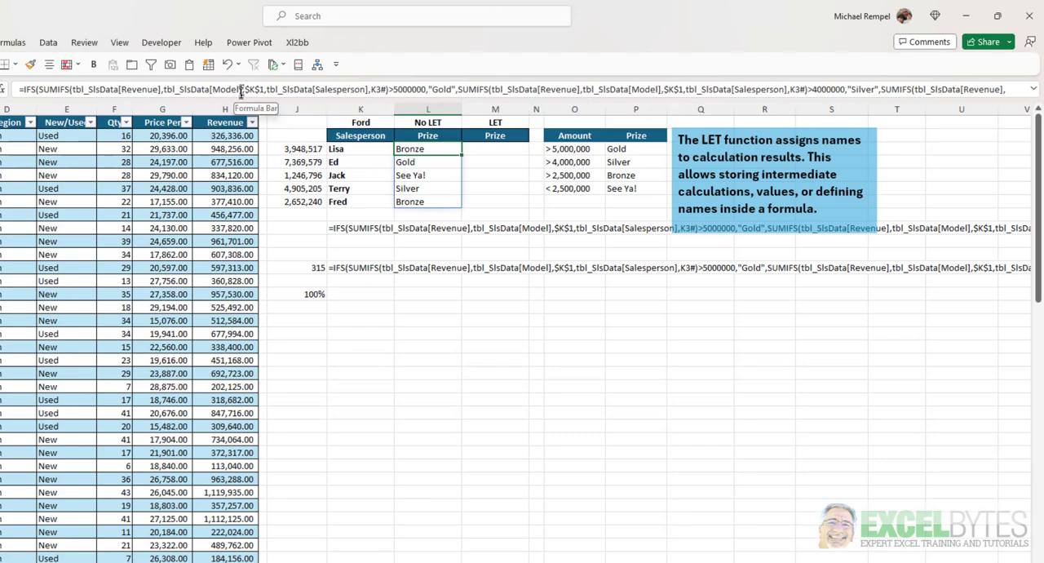
pyautogui.moveTo(367, 90)
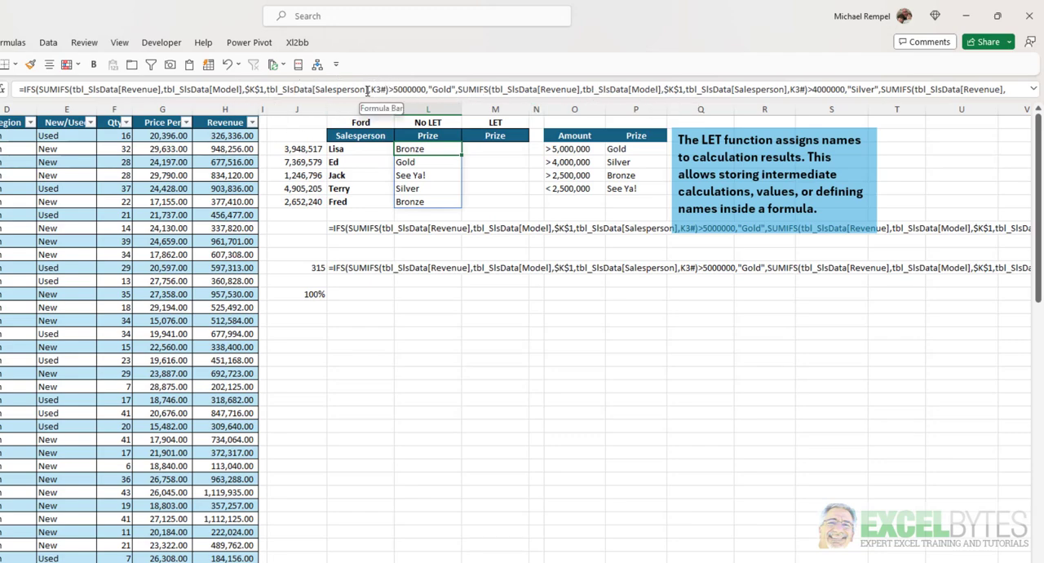
pyautogui.moveTo(362, 162)
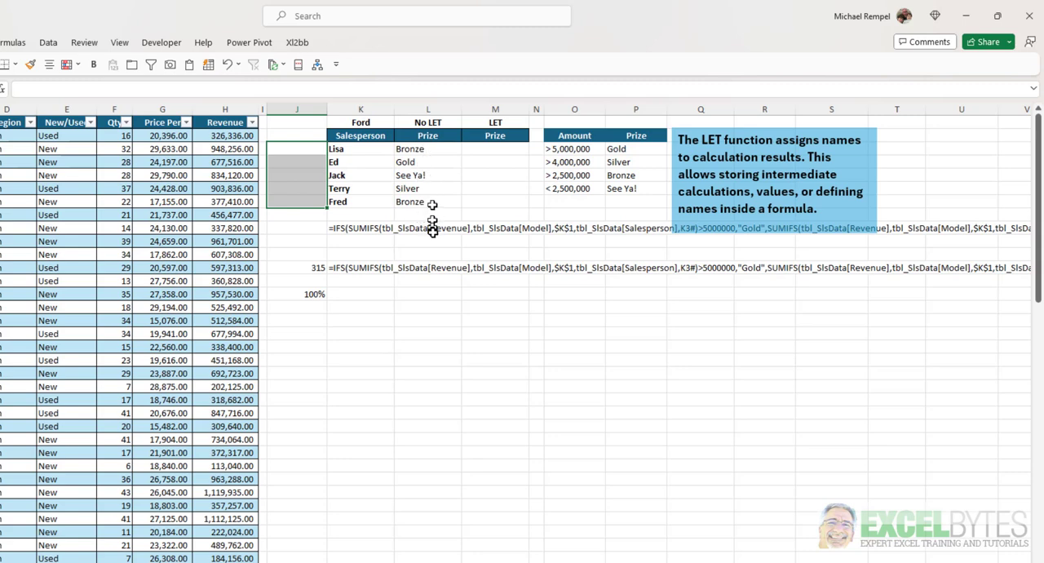
pyautogui.moveTo(449, 211)
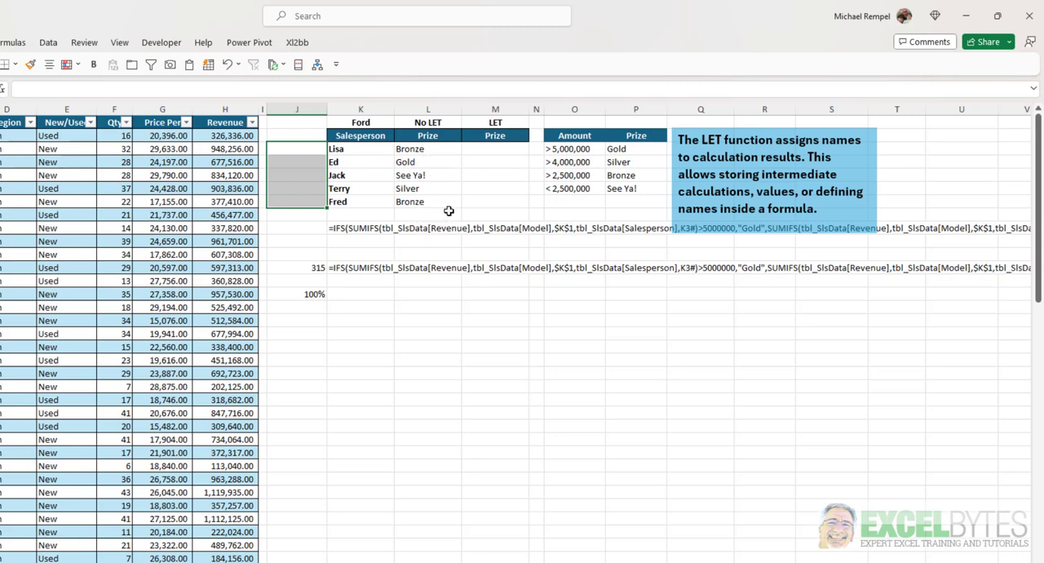
pyautogui.click(494, 148)
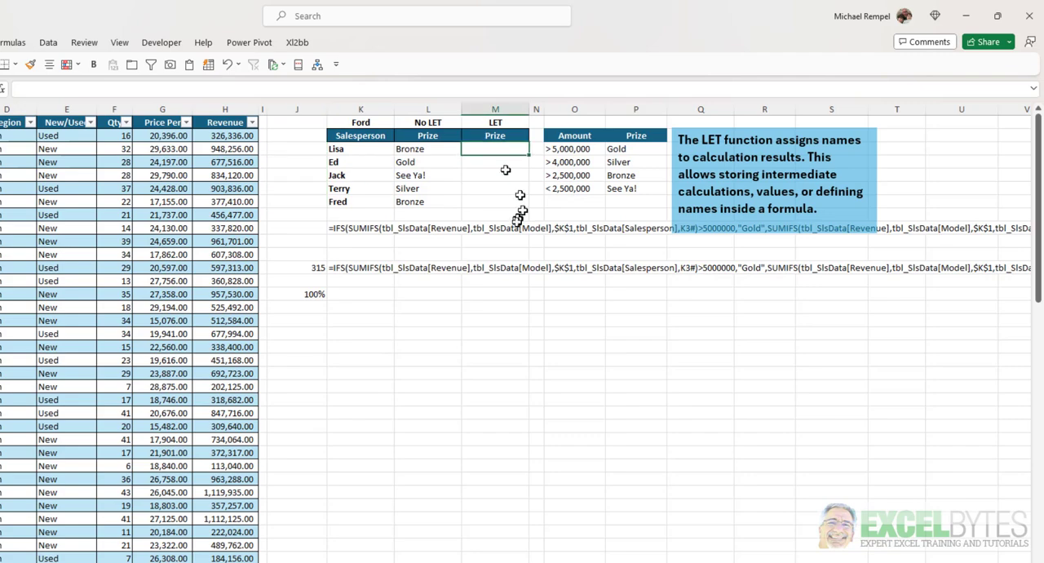
pyautogui.moveTo(567, 268)
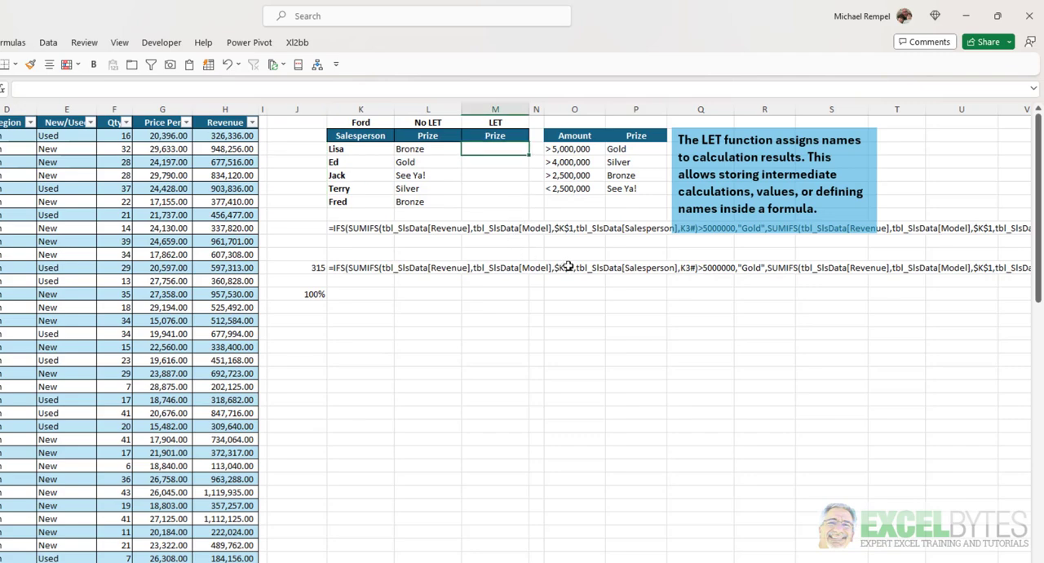
pyautogui.moveTo(737, 155)
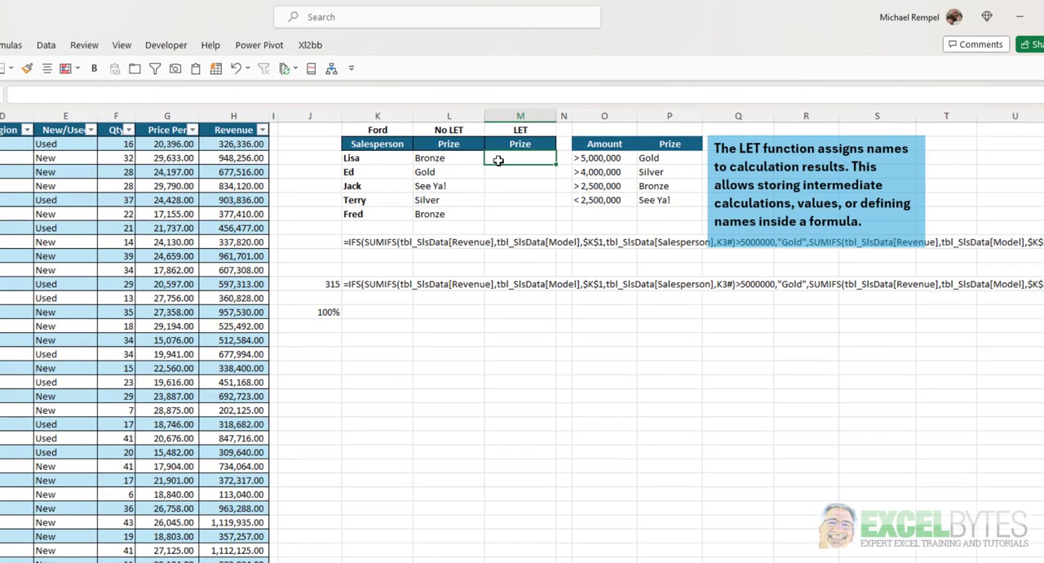
# Begin =LET(Cal, SUMIFS Ford revenue by Salesperson K3#, in the LET prize column.
pyautogui.write('=let')
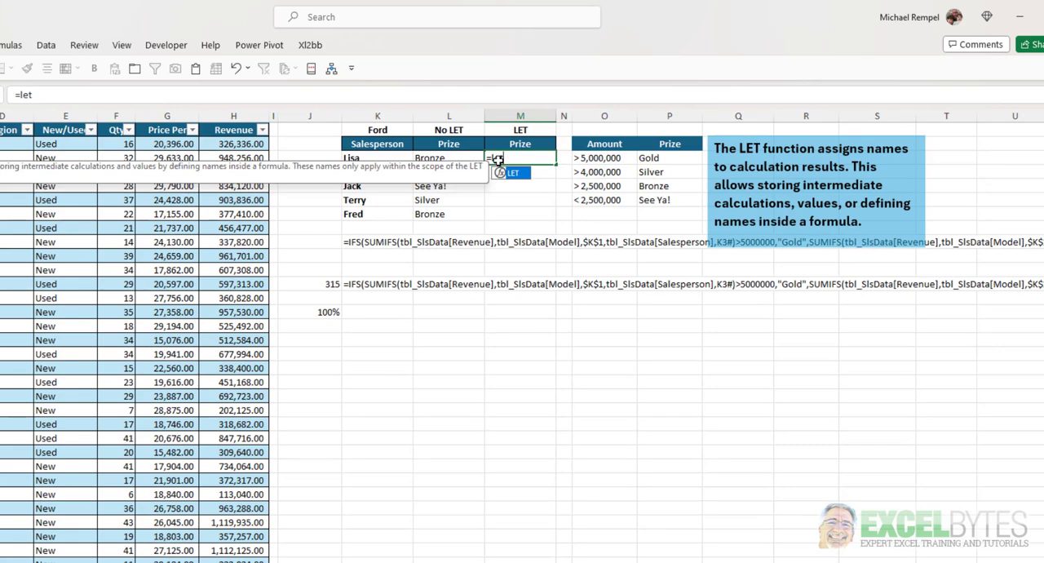
pyautogui.write('(')
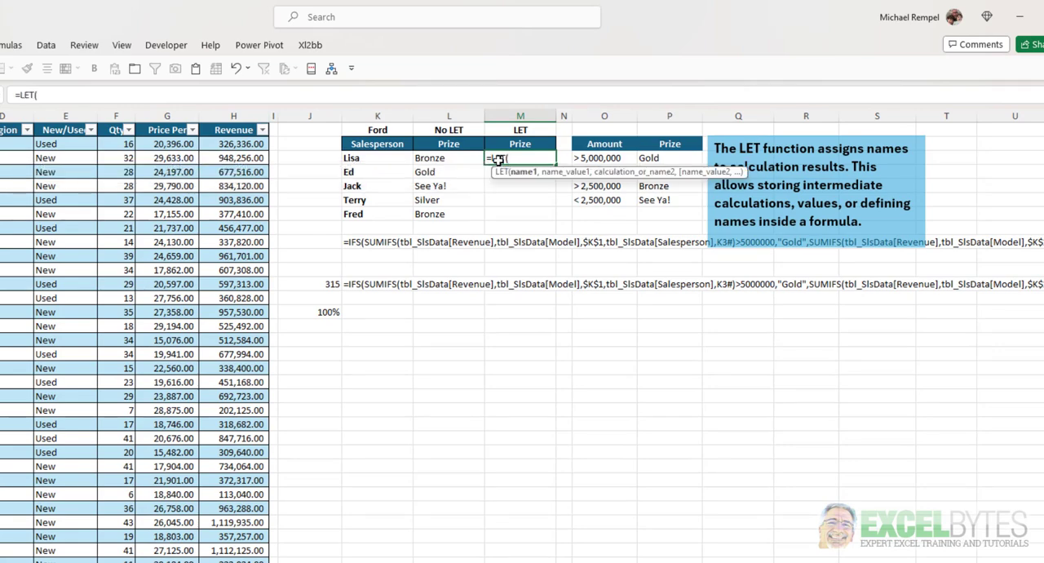
pyautogui.write('Cal')
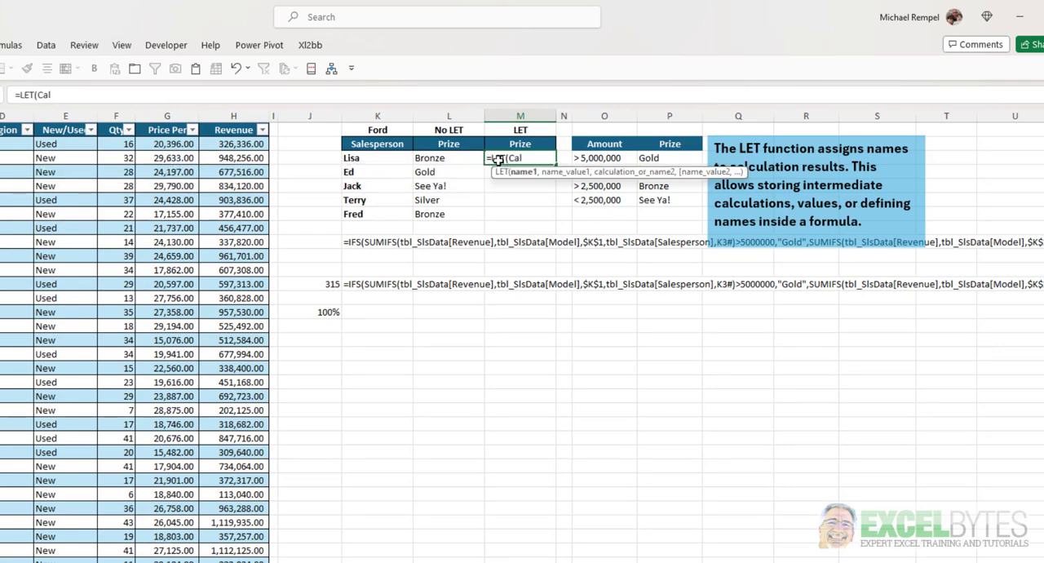
pyautogui.write(',')
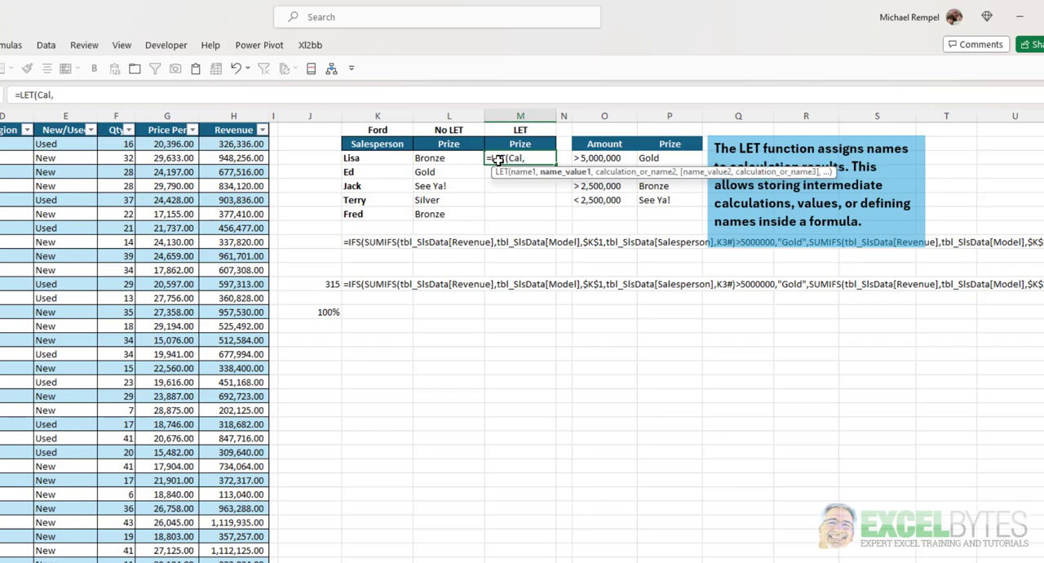
pyautogui.write('SUMIFS(tbl_SlsData[Revenue],tbl_SlsData[Model],$K$1,tbl_SlsData[Salesperson],K3#')
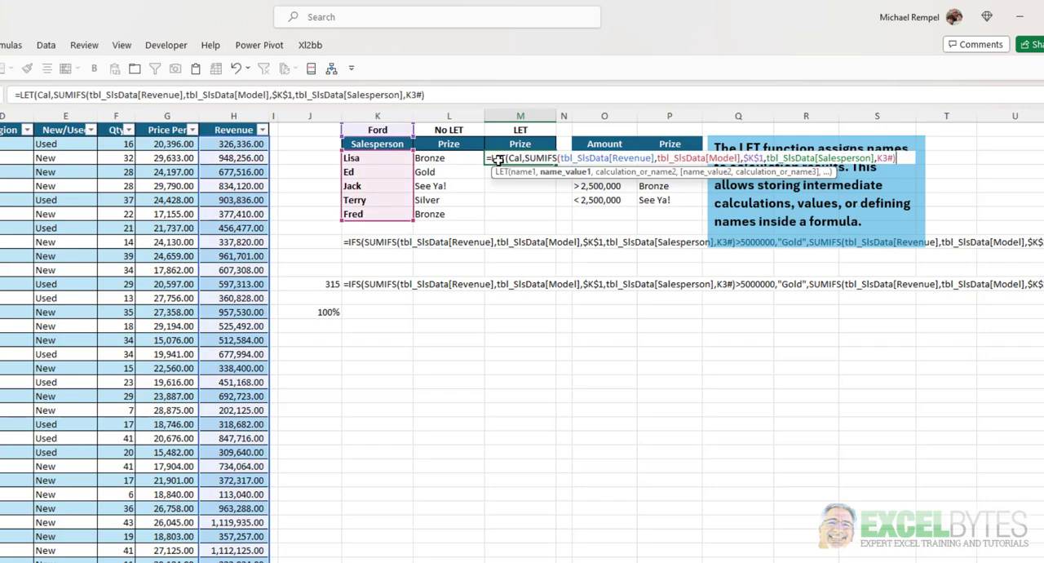
pyautogui.write(',')
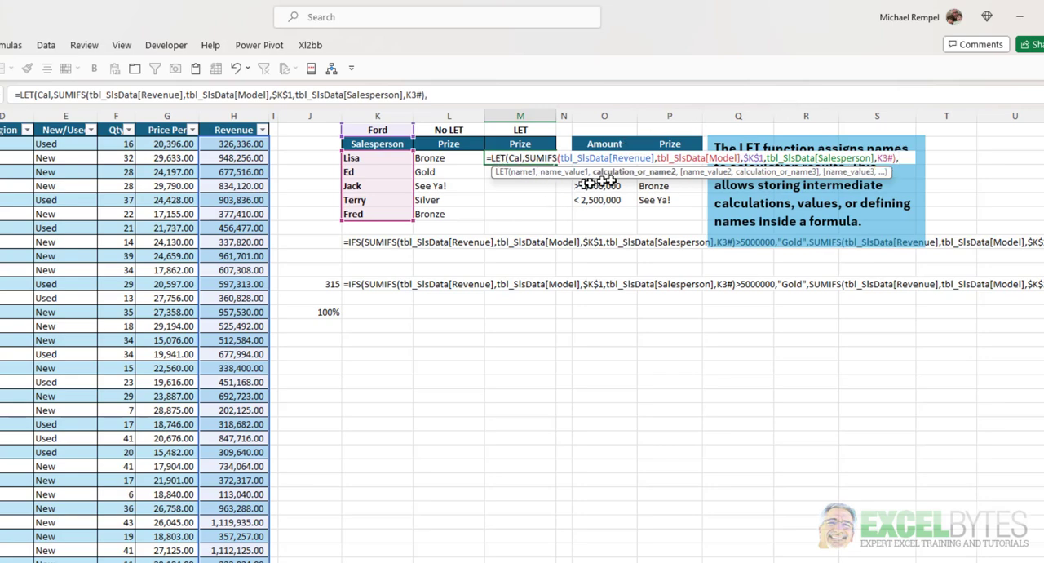
pyautogui.moveTo(661, 180)
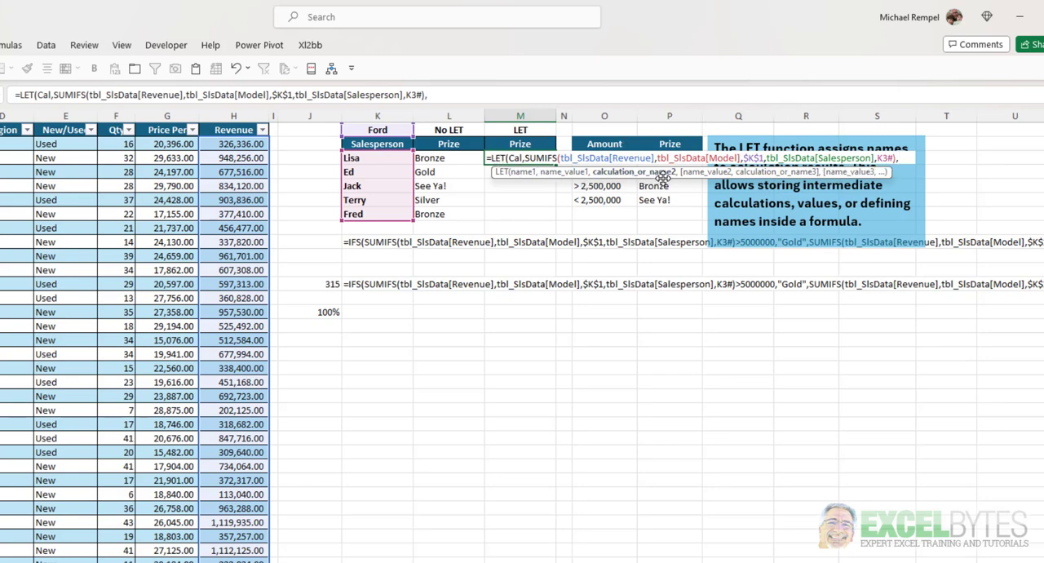
pyautogui.moveTo(607, 189)
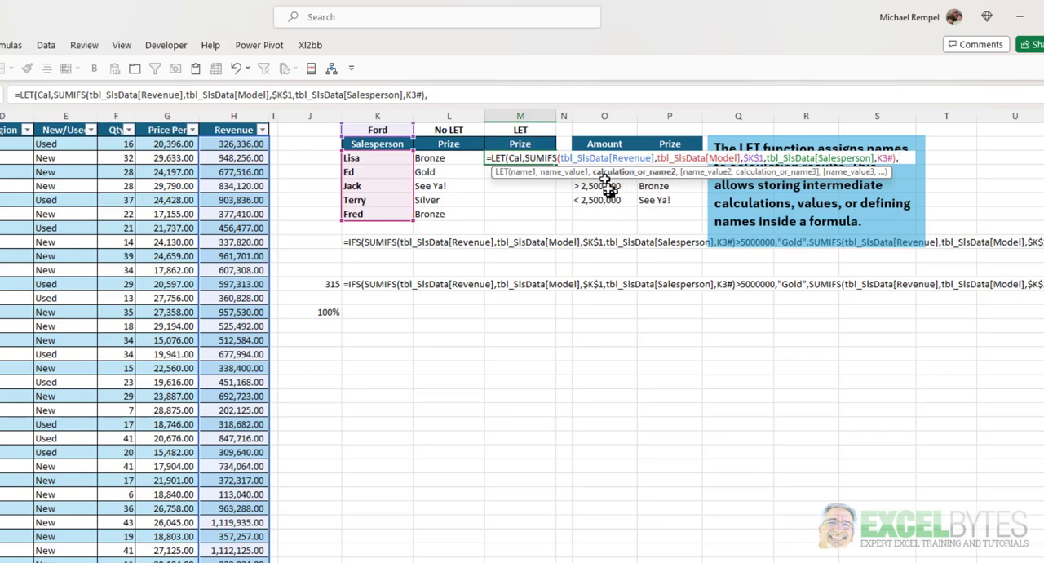
pyautogui.moveTo(609, 264)
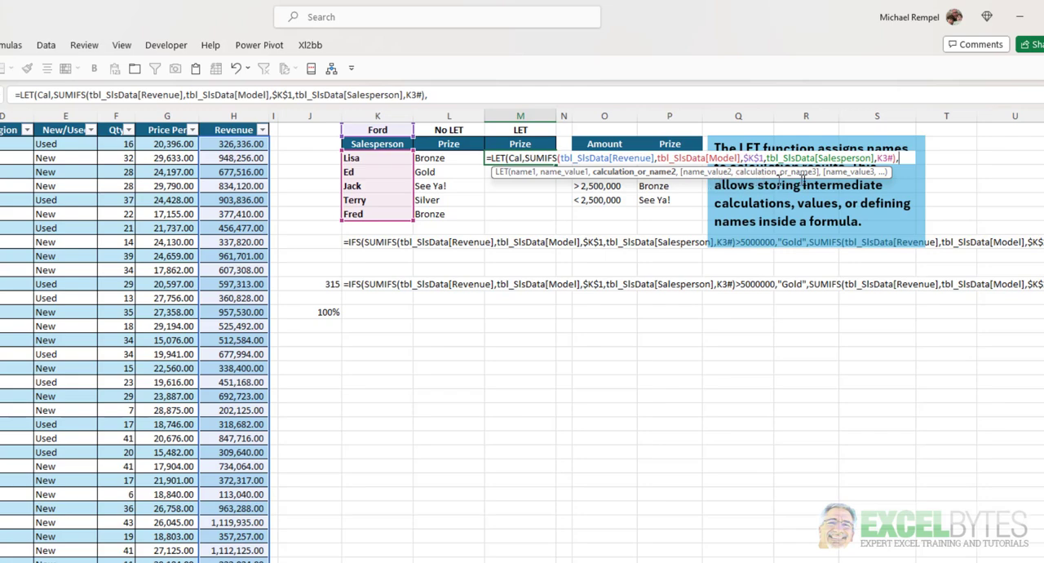
pyautogui.moveTo(626, 264)
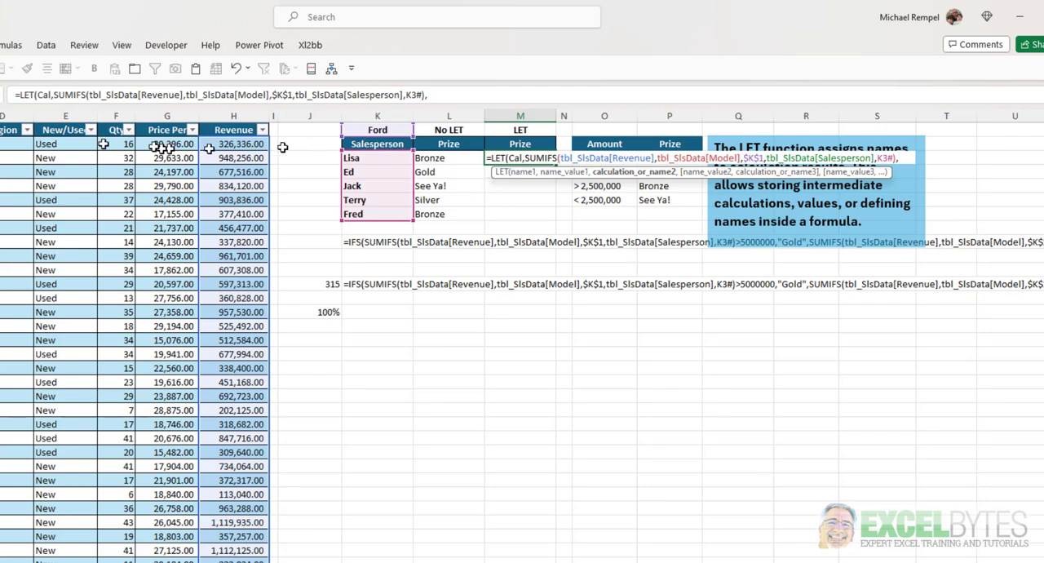
# Add IFS(Cal>5000000,"Gold",Cal>4000000,"Silver" to the LET formula.
pyautogui.click(377, 114)
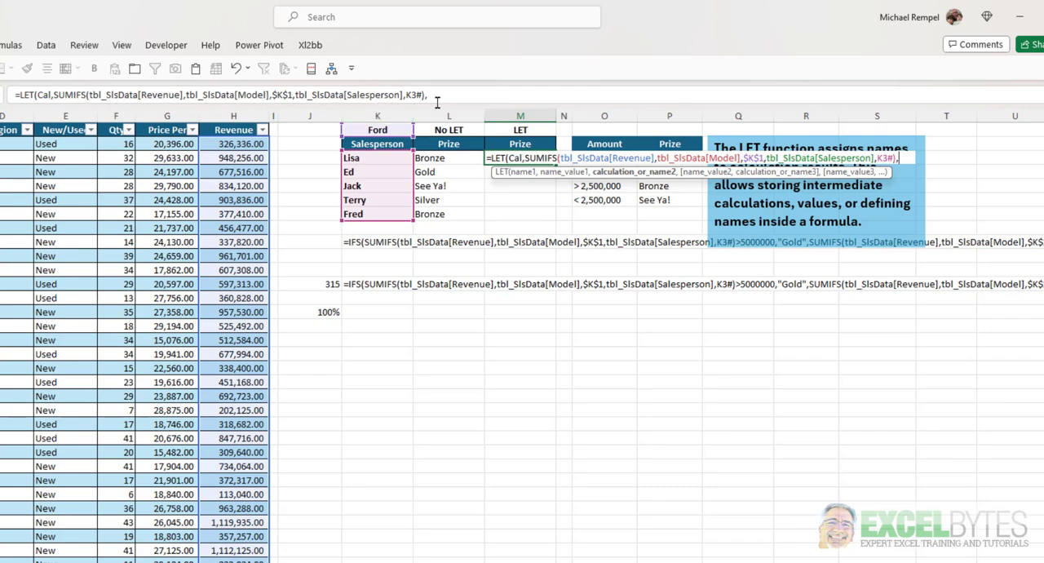
pyautogui.write(',i')
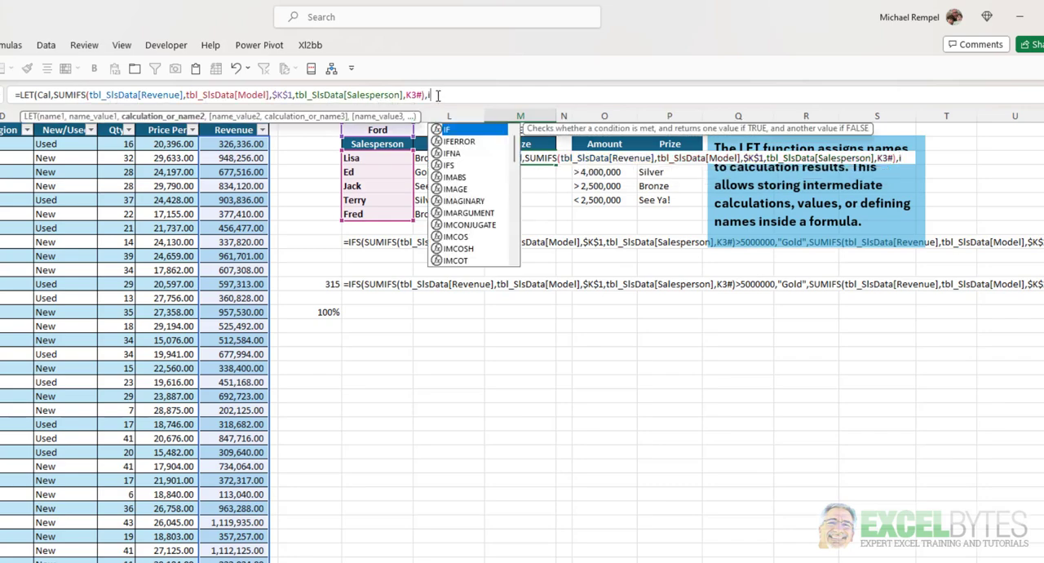
pyautogui.write('FS(')
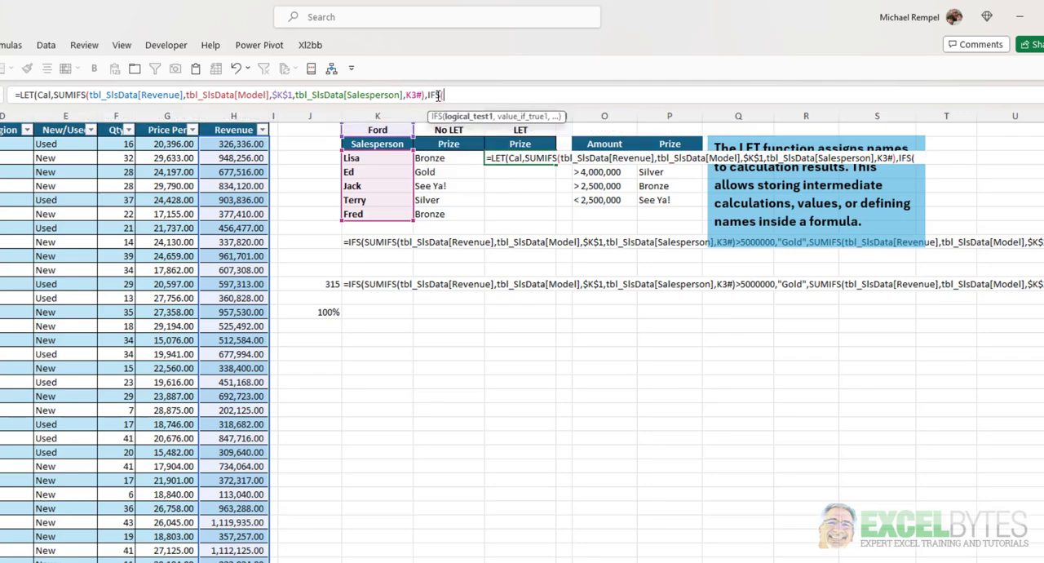
pyautogui.write('Cal>')
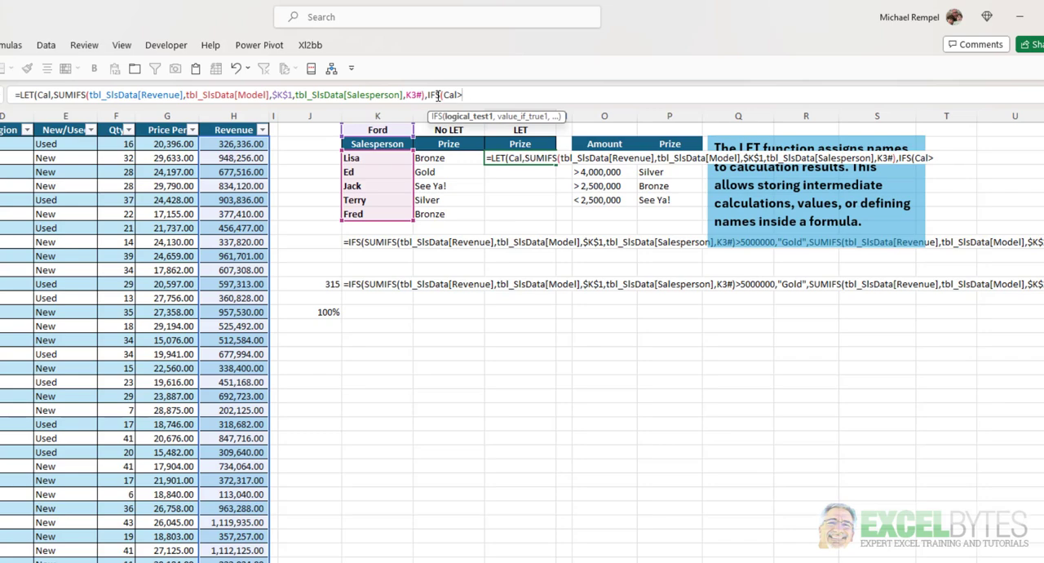
pyautogui.write('5000000,"Gold')
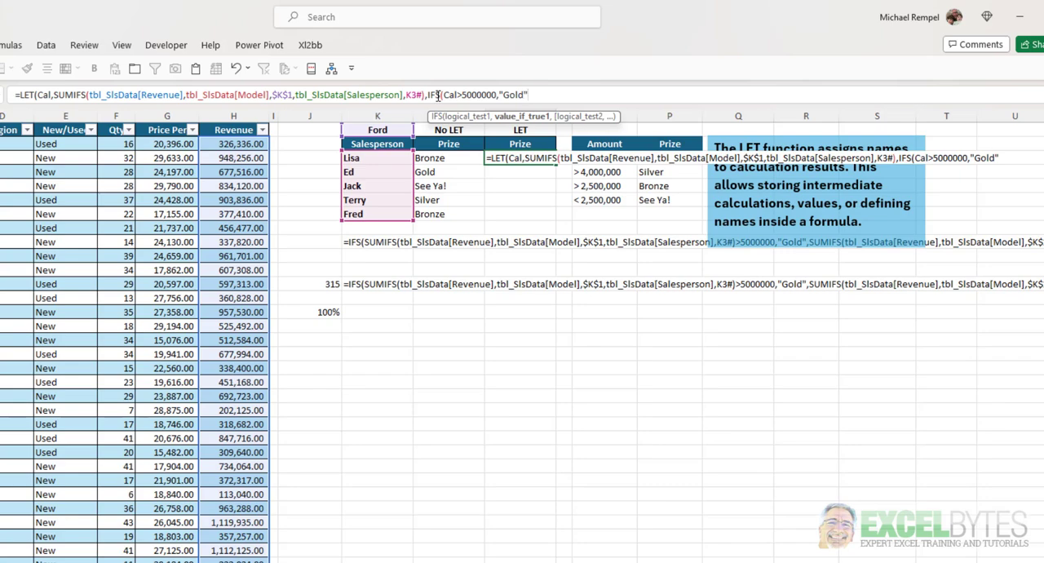
pyautogui.write('Cal>')
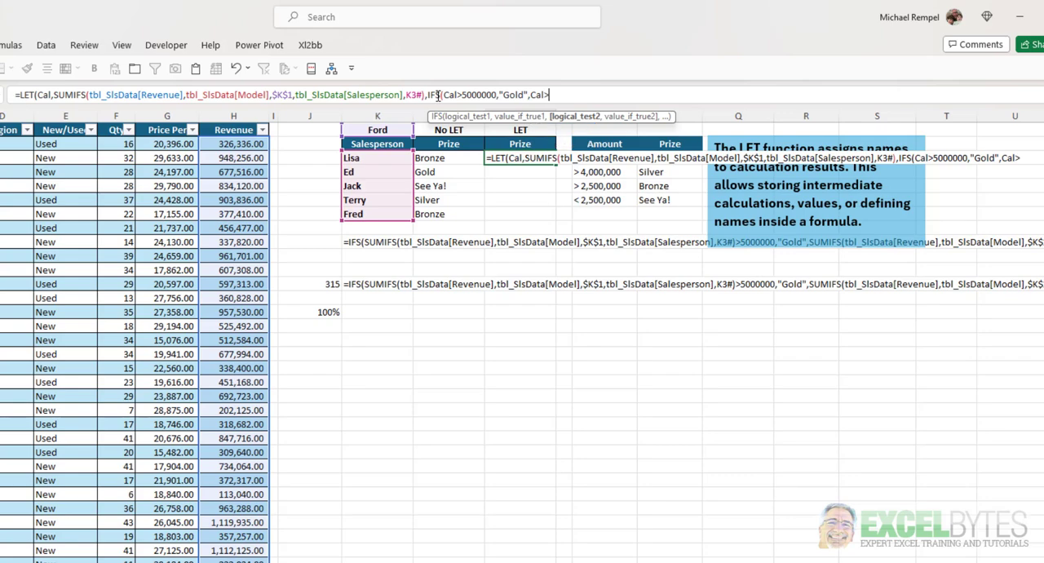
pyautogui.write('4000000')
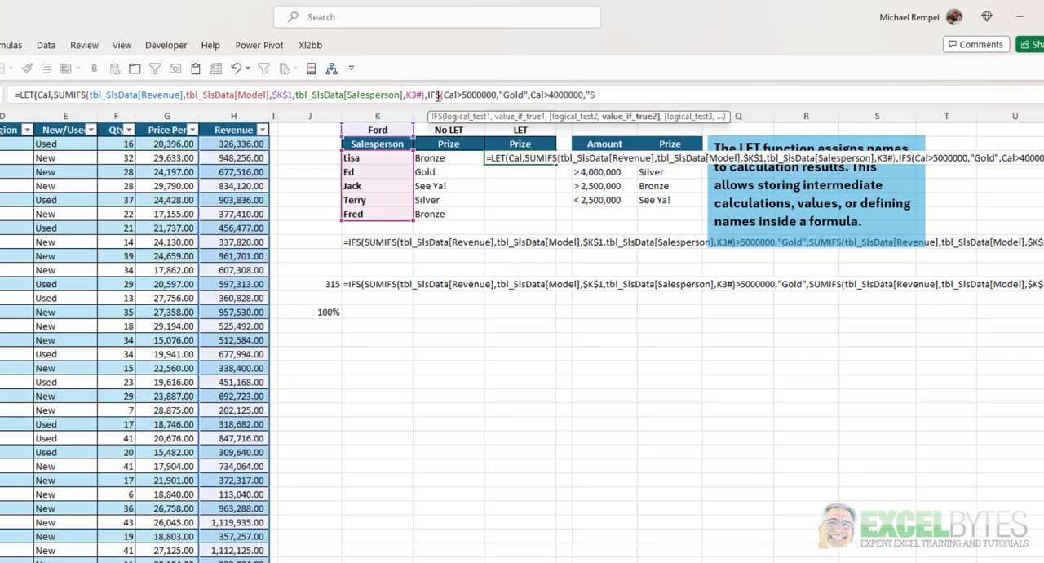
pyautogui.write(',"Silver"')
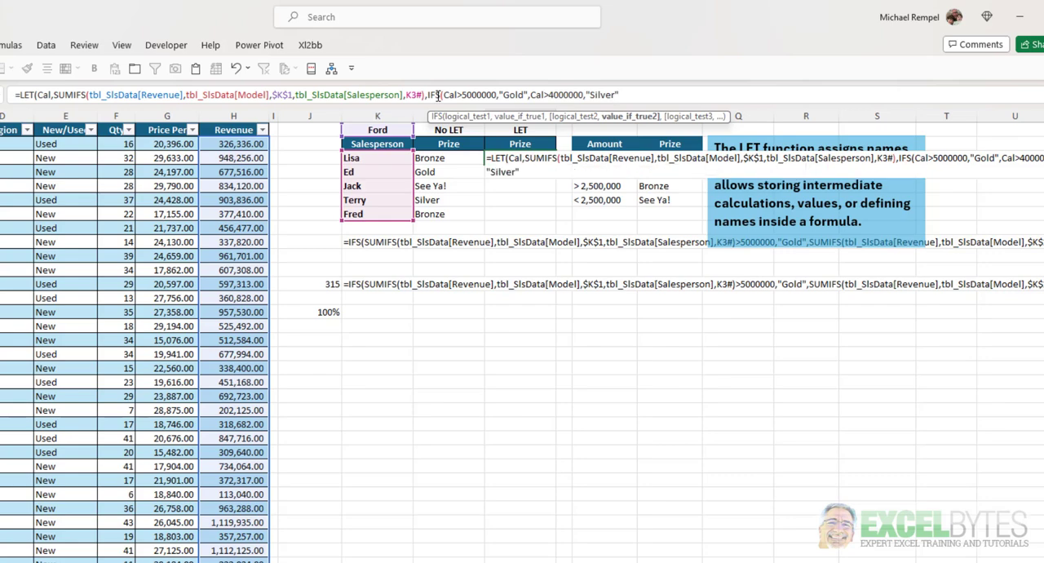
# Finish with Cal>2500000,"Bronze" TRUE,"See Ya!")) — missing comma triggers a formula error.
pyautogui.write(',Cal')
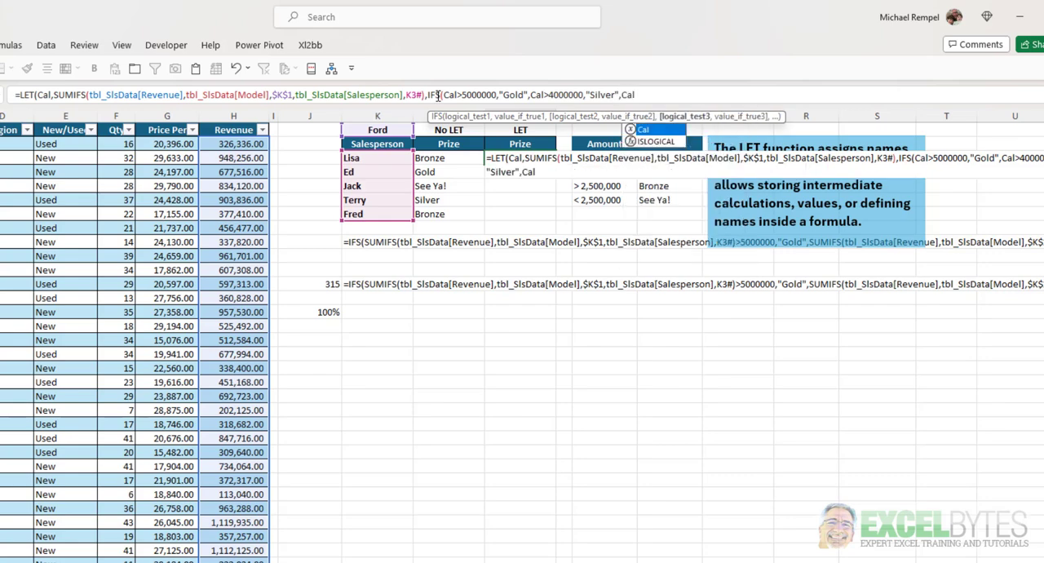
pyautogui.write('>25')
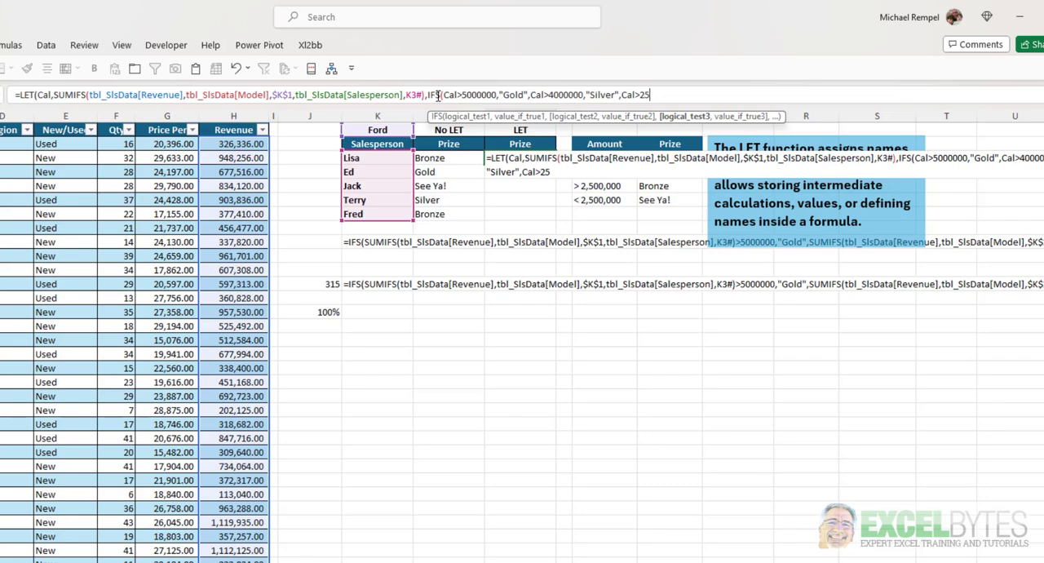
pyautogui.write('00000')
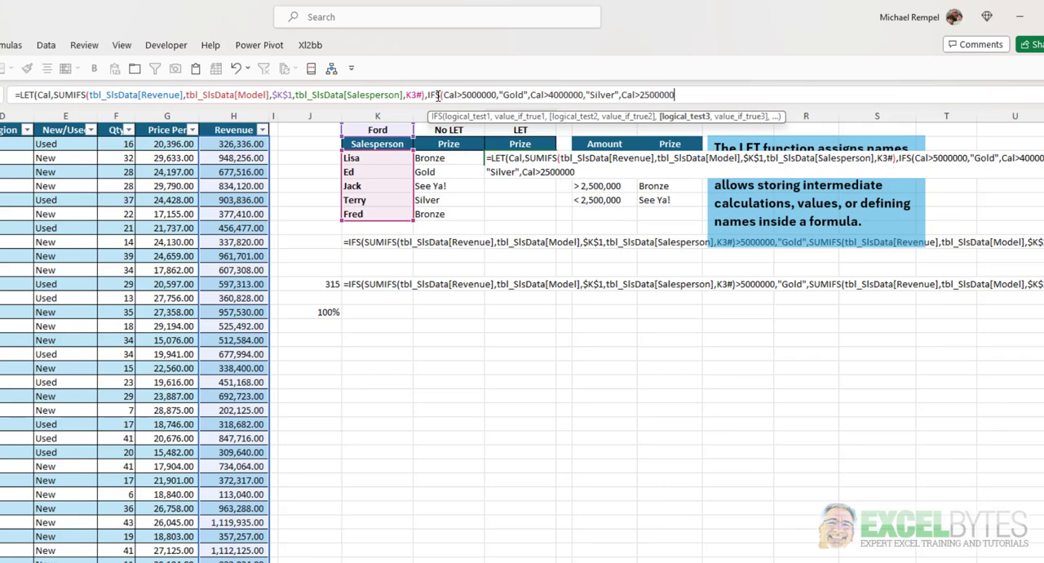
pyautogui.write(',"Bronz')
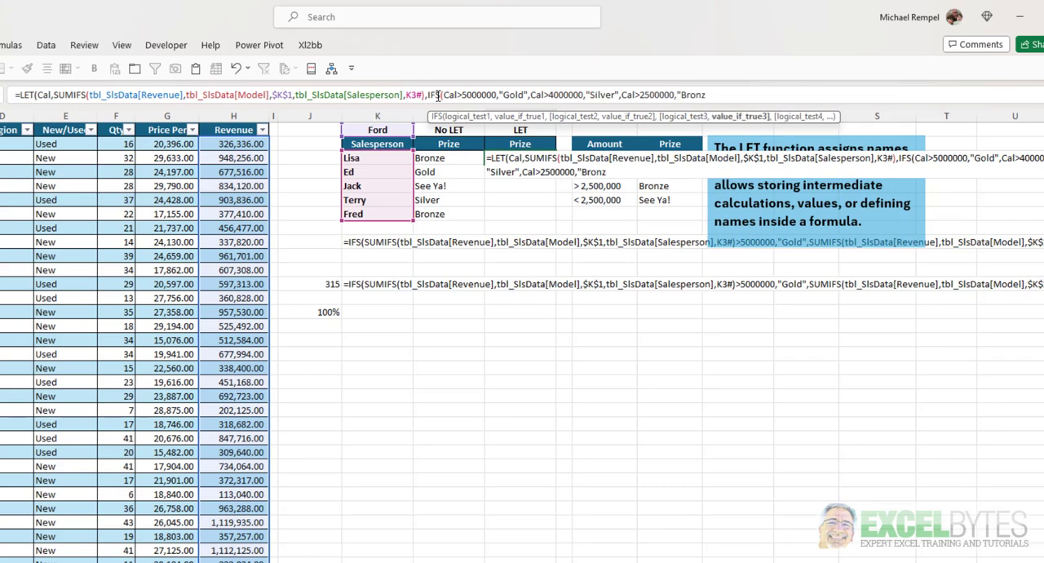
pyautogui.write('e"')
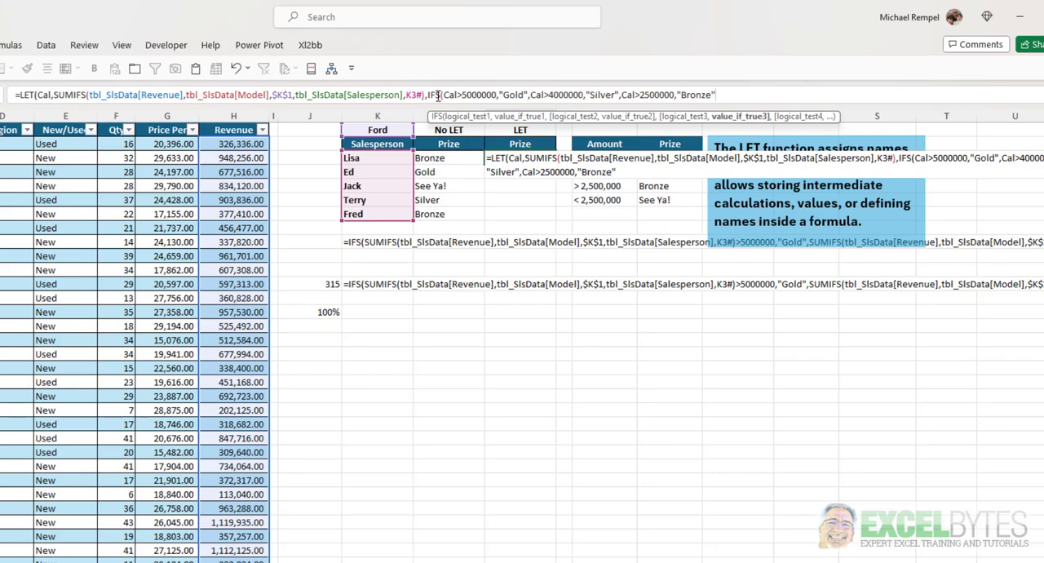
pyautogui.write('TRUE')
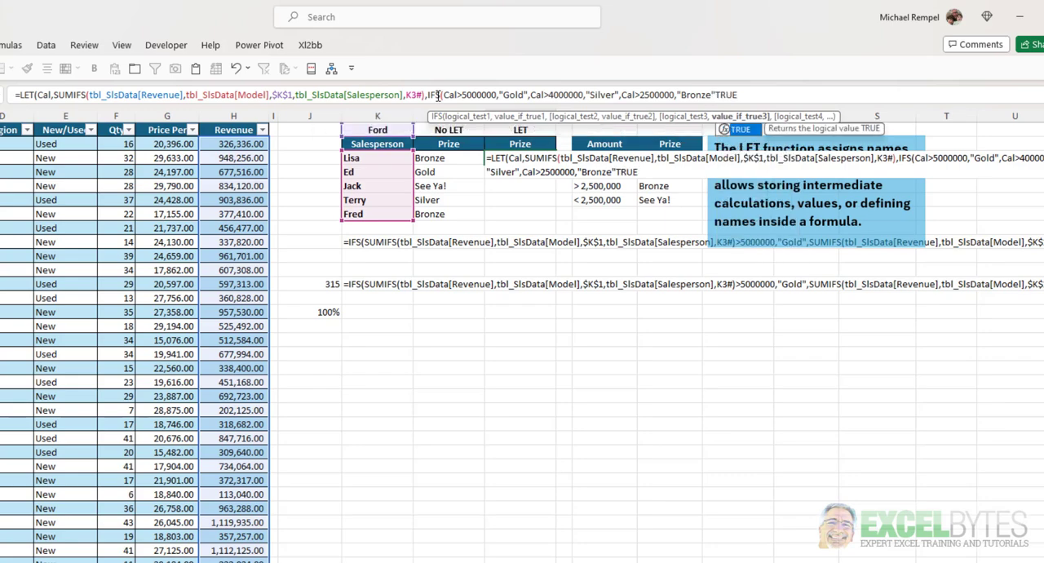
pyautogui.write(',')
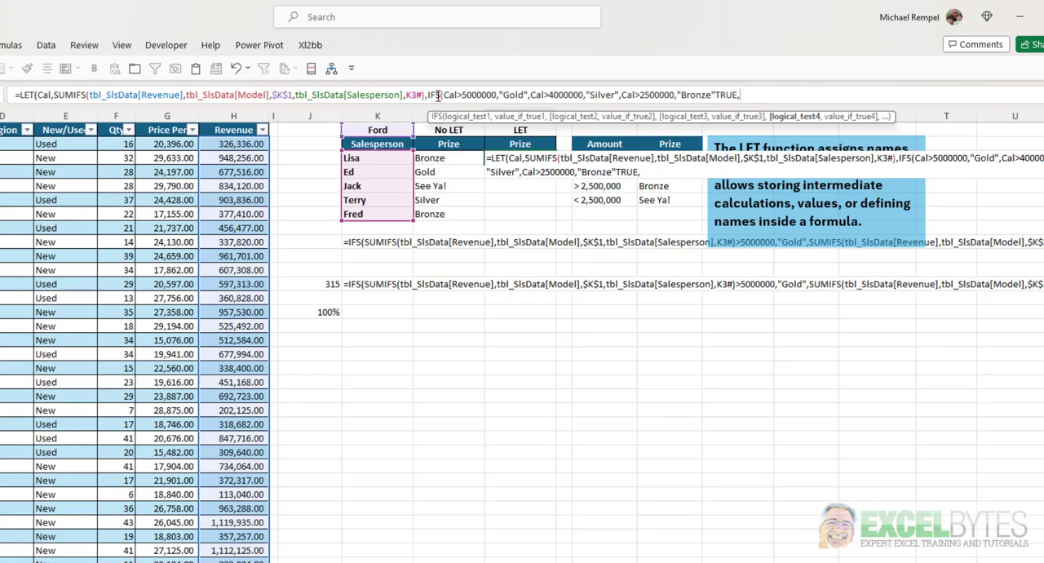
pyautogui.write(',"See Ya!')
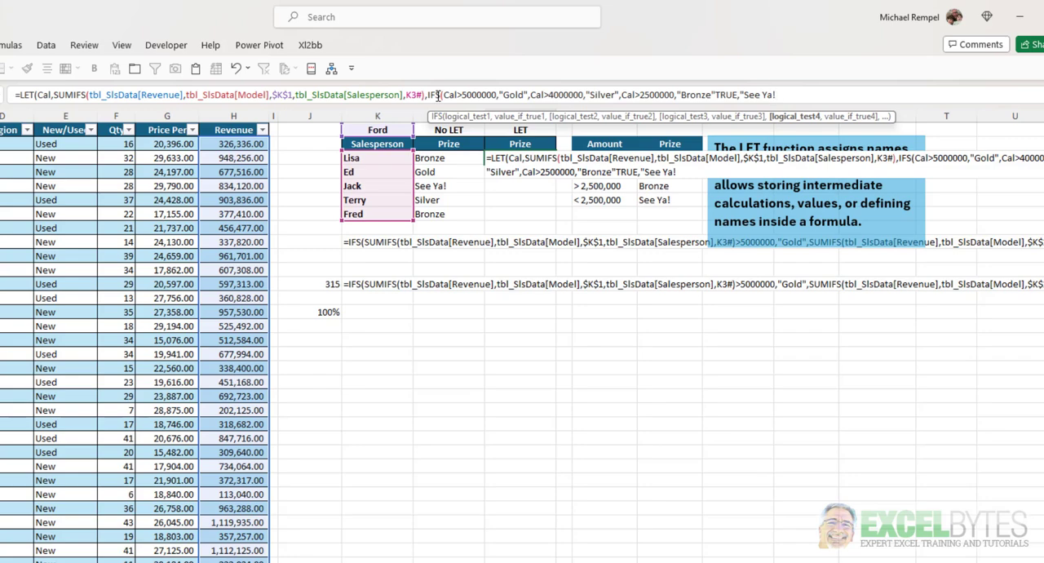
pyautogui.write('"))')
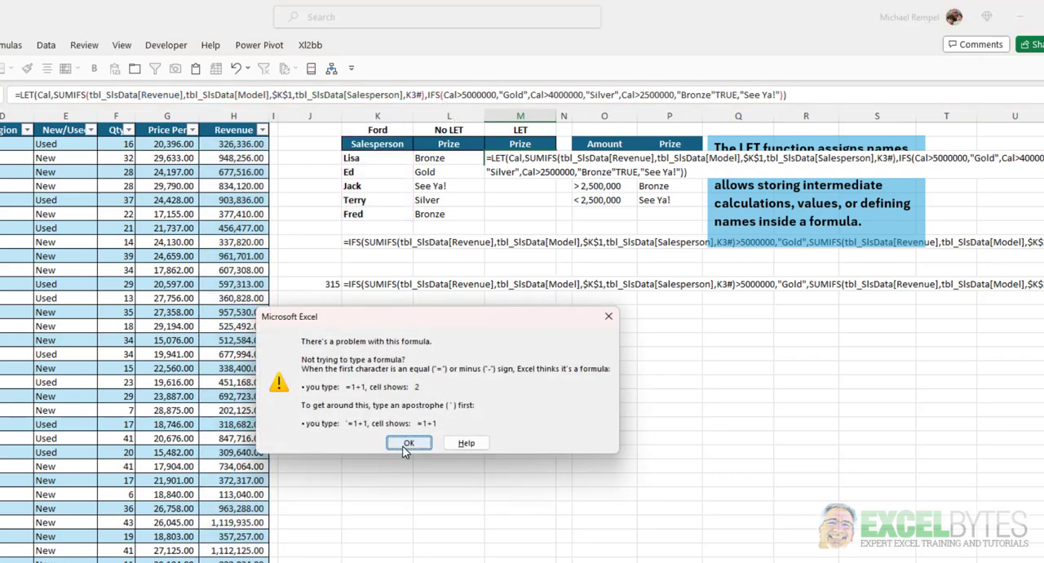
# Dismiss the formula-problem warning to fix the missing comma before TRUE.
pyautogui.click(408, 442)
pyautogui.write(',')
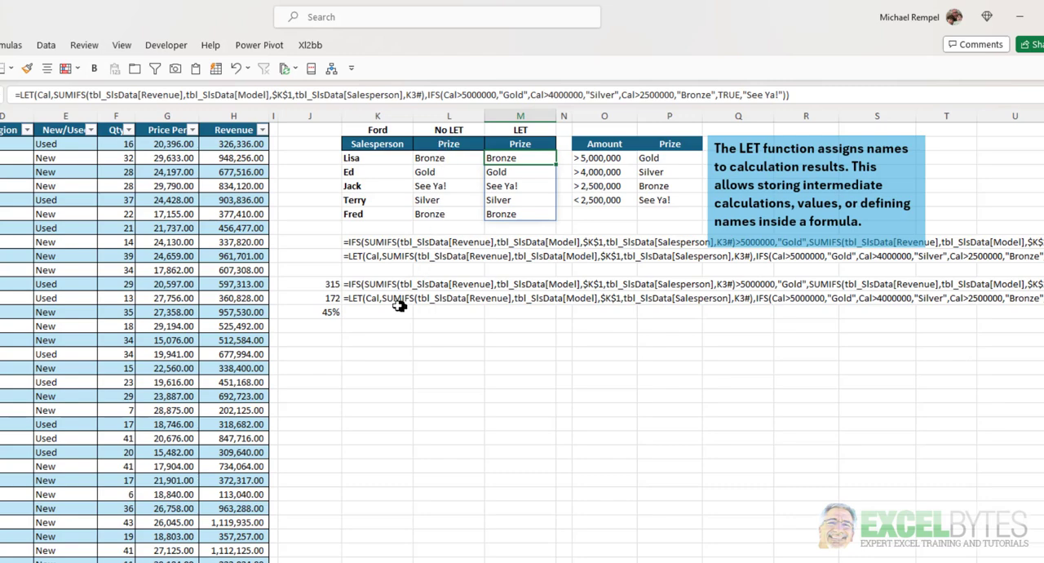
pyautogui.click(308, 282)
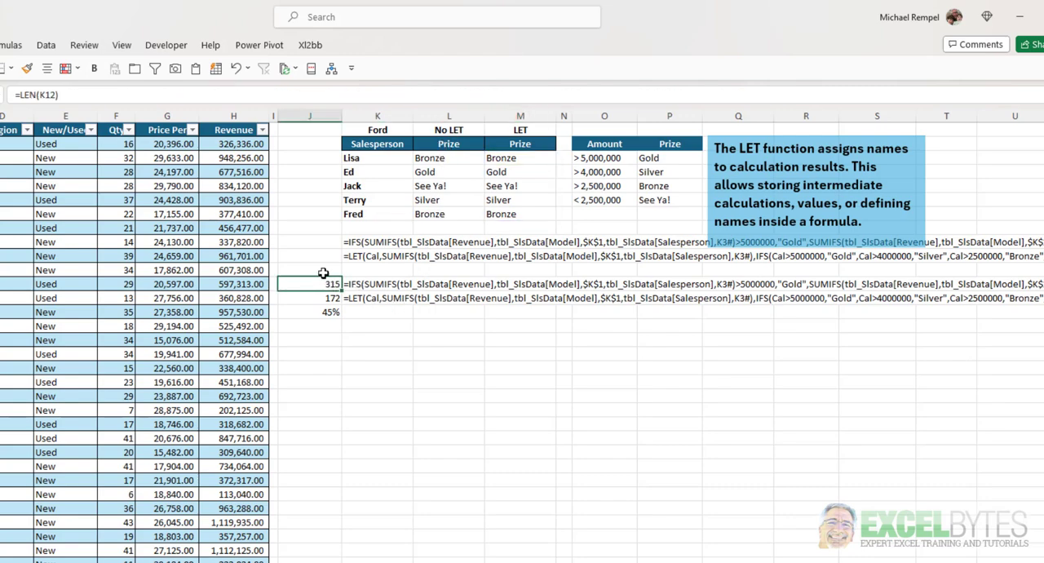
pyautogui.click(310, 297)
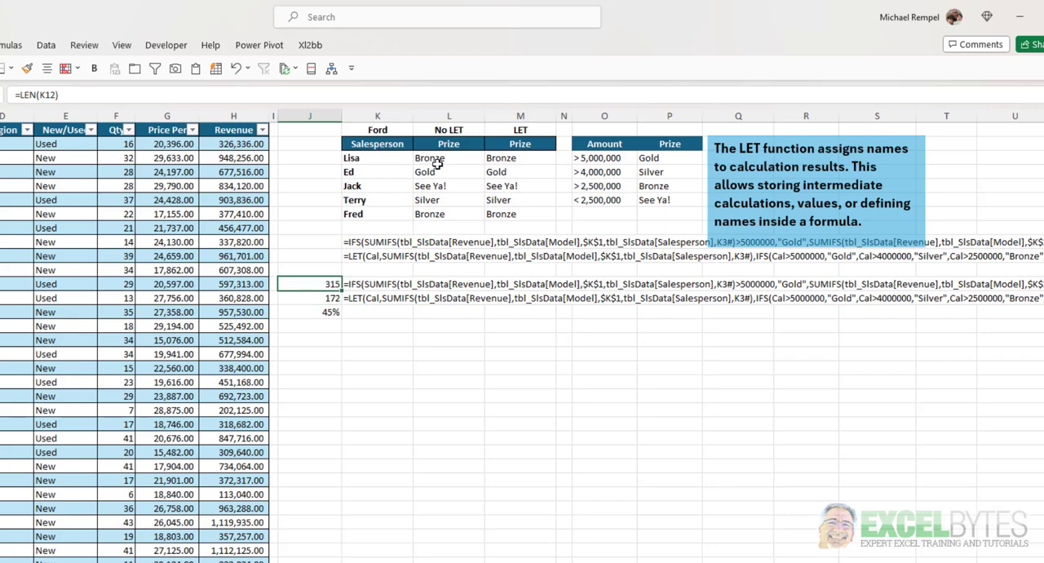
pyautogui.moveTo(325, 295)
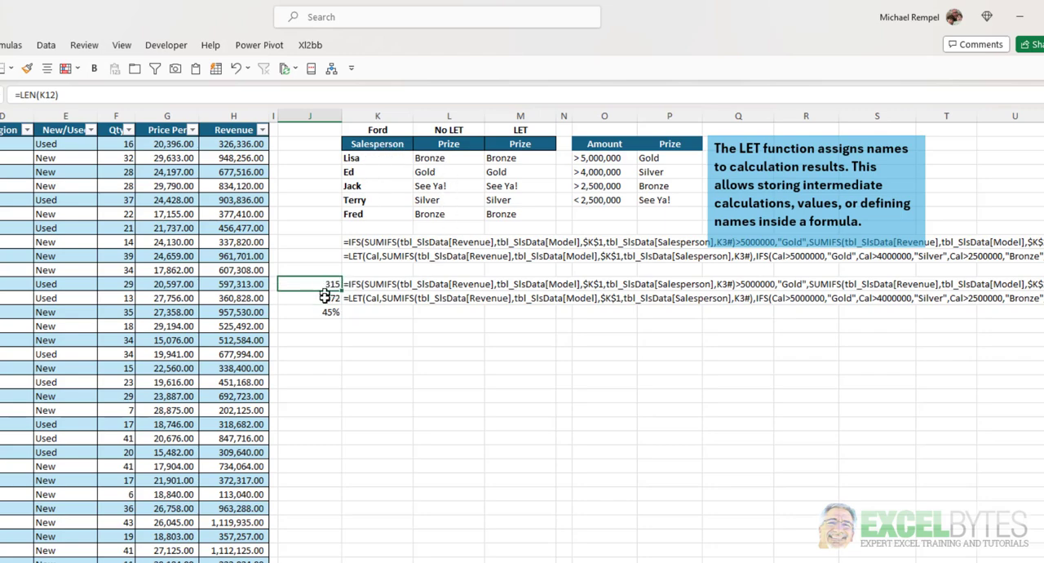
pyautogui.click(308, 297)
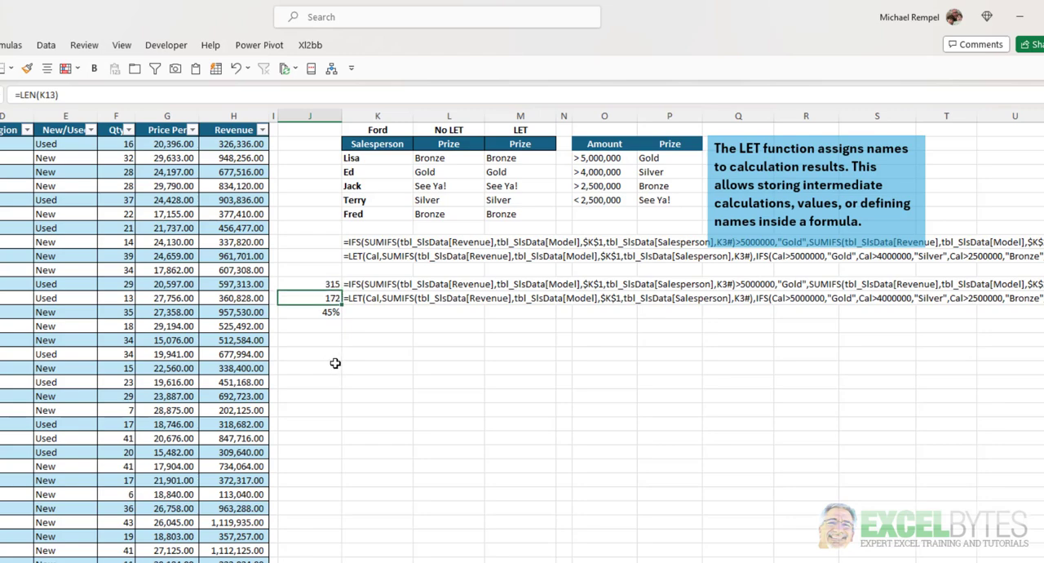